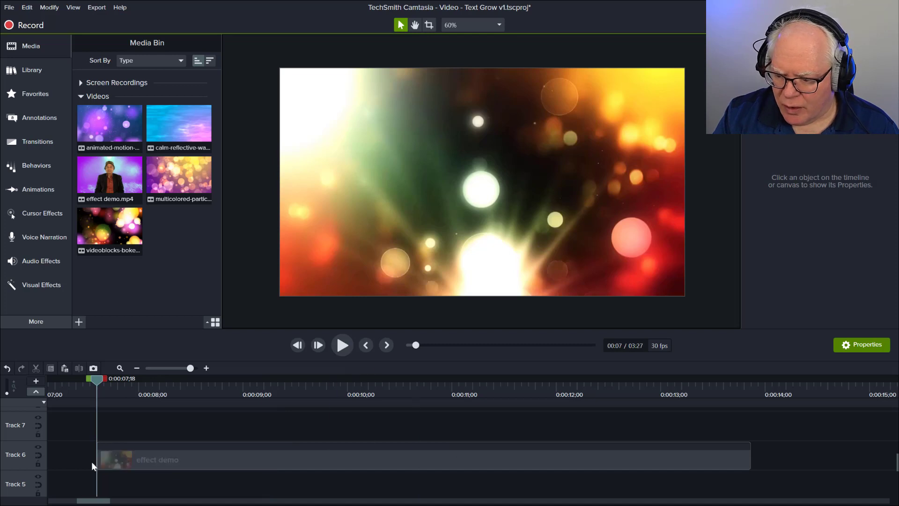
pyautogui.moveTo(342, 349)
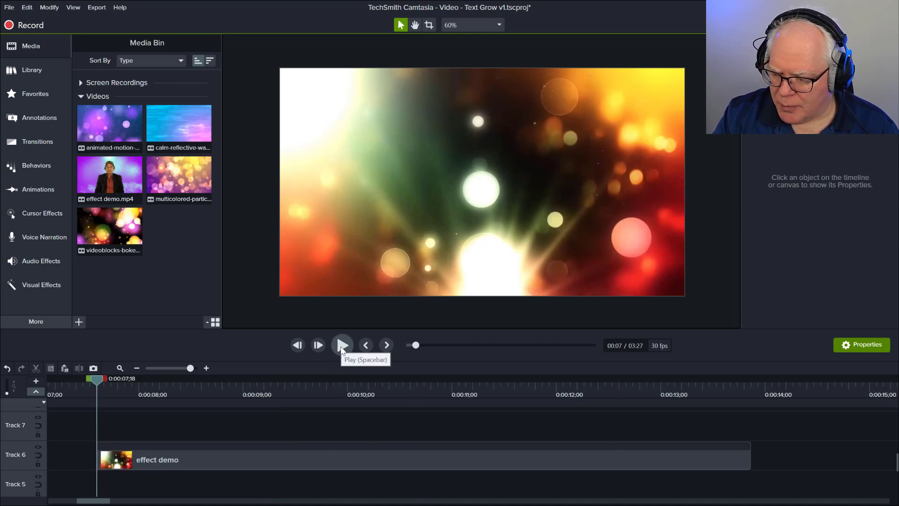
# Play and pause through the finished growing-text demo, stopping on each pair of stacked words
pyautogui.click(342, 345)
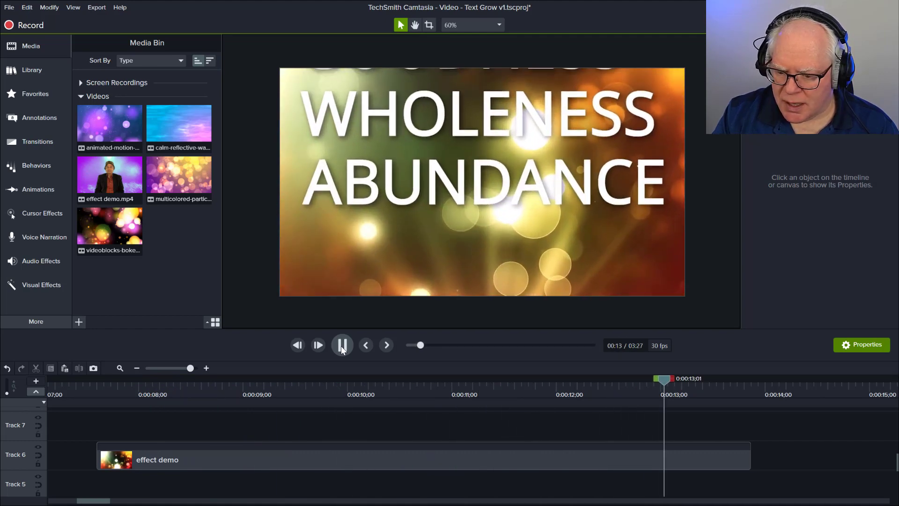
pyautogui.click(341, 345)
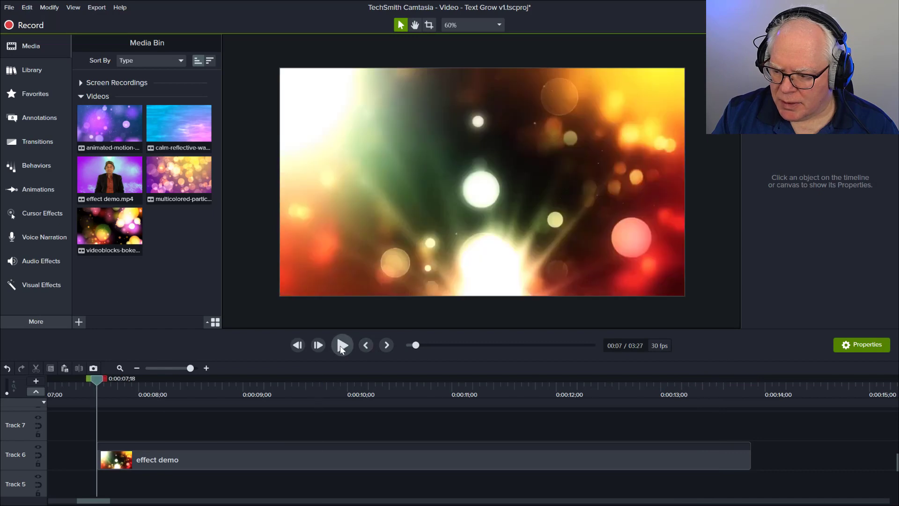
pyautogui.click(341, 344)
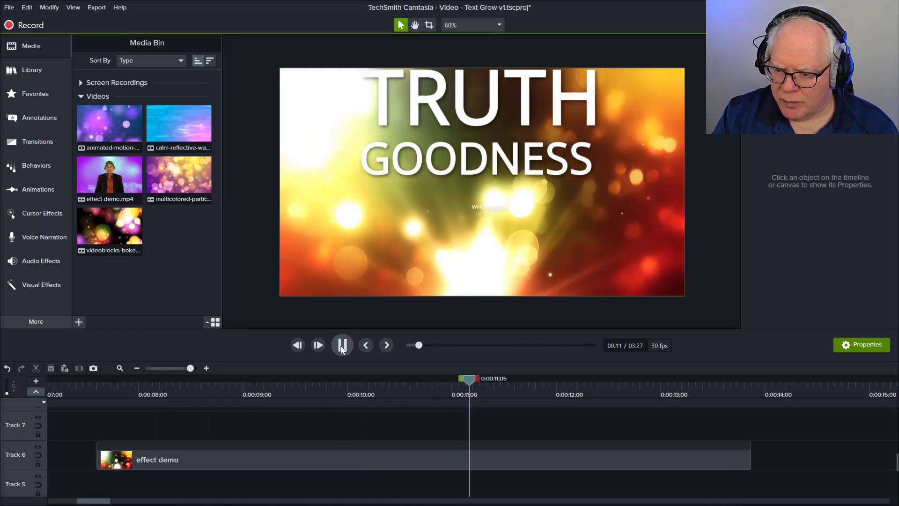
pyautogui.click(342, 345)
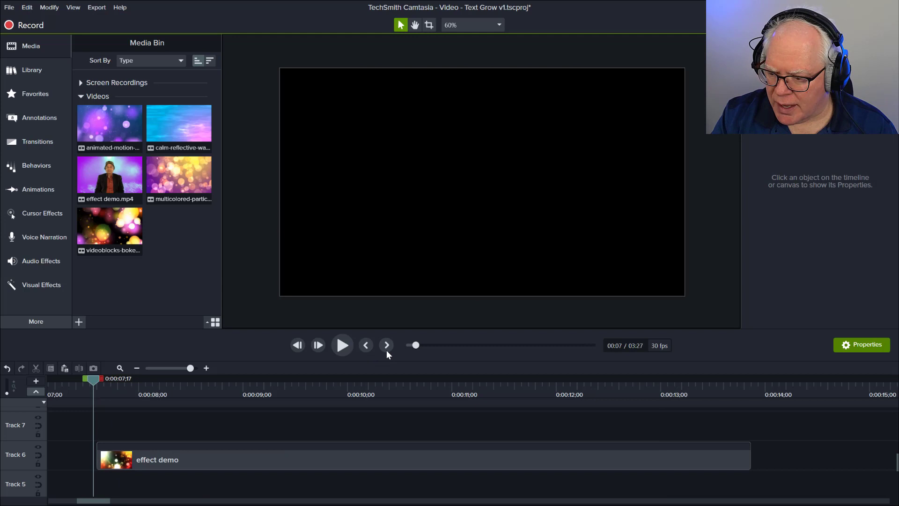
pyautogui.click(343, 345)
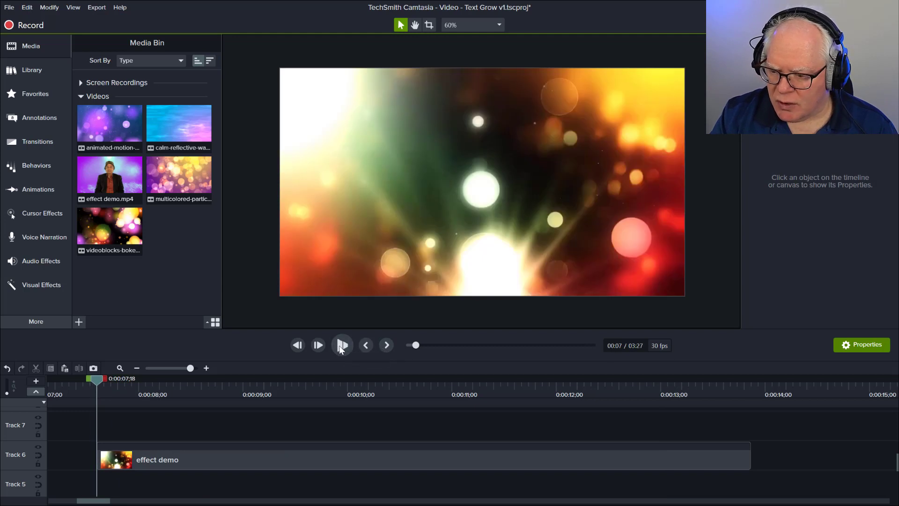
pyautogui.click(342, 344)
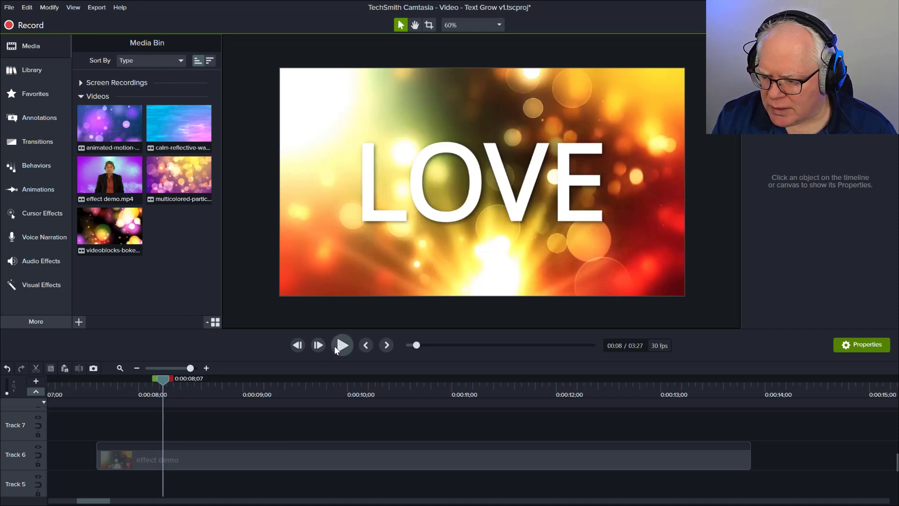
pyautogui.moveTo(343, 351)
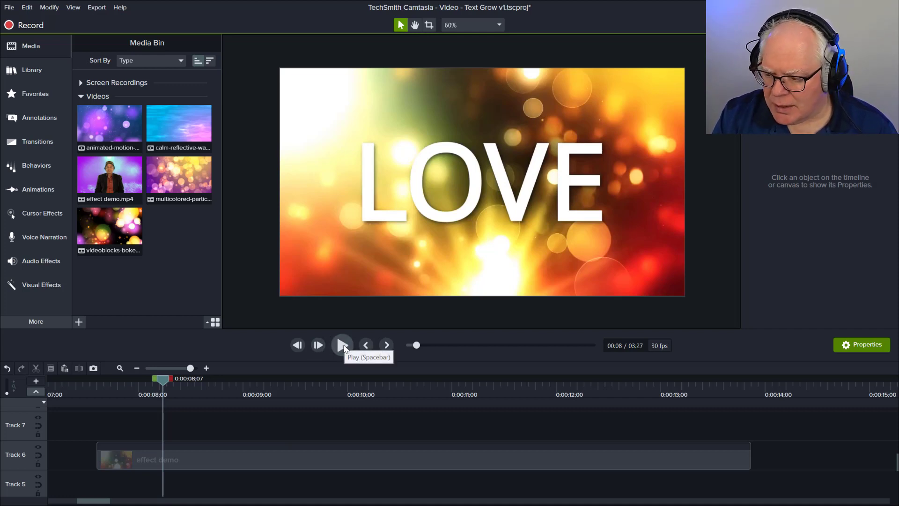
pyautogui.click(343, 345)
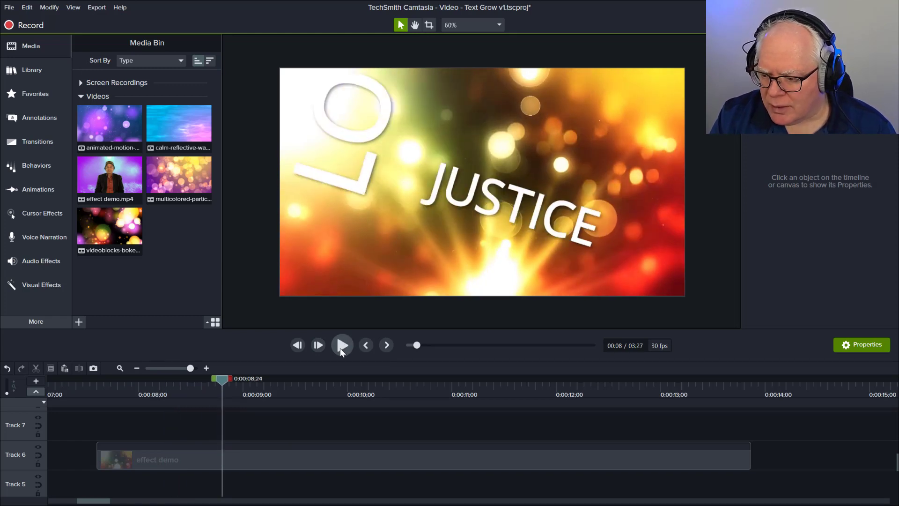
pyautogui.click(343, 345)
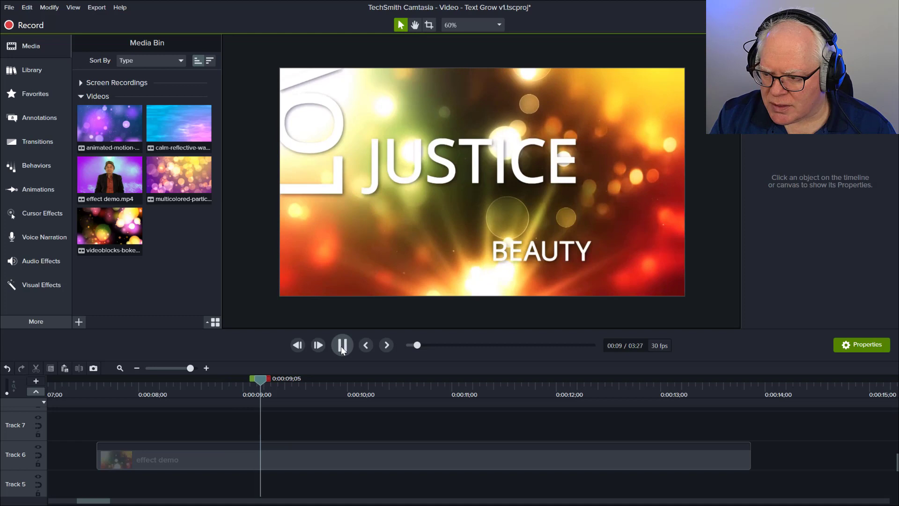
pyautogui.click(342, 345)
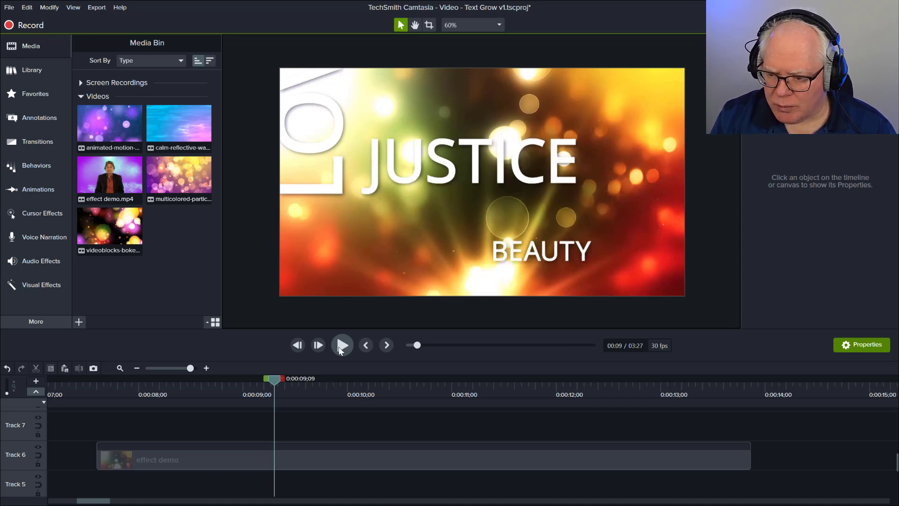
pyautogui.click(343, 345)
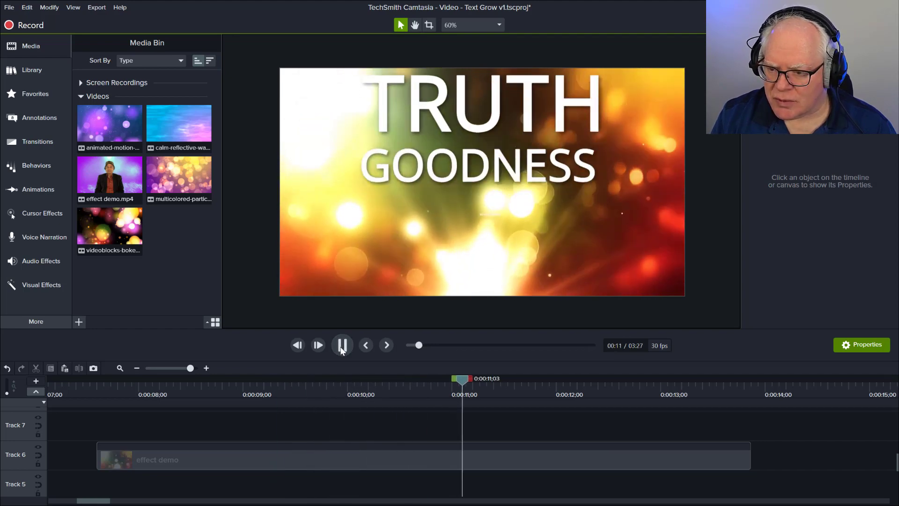
pyautogui.click(342, 345)
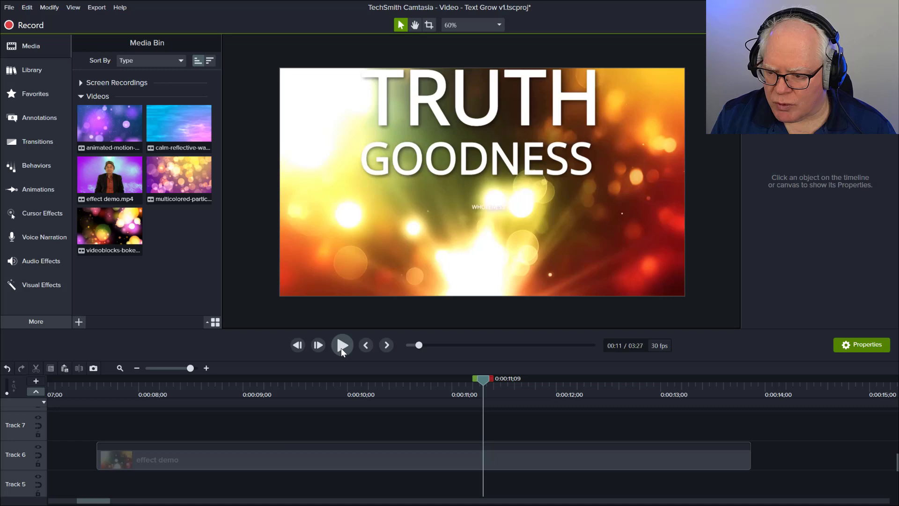
pyautogui.moveTo(342, 350)
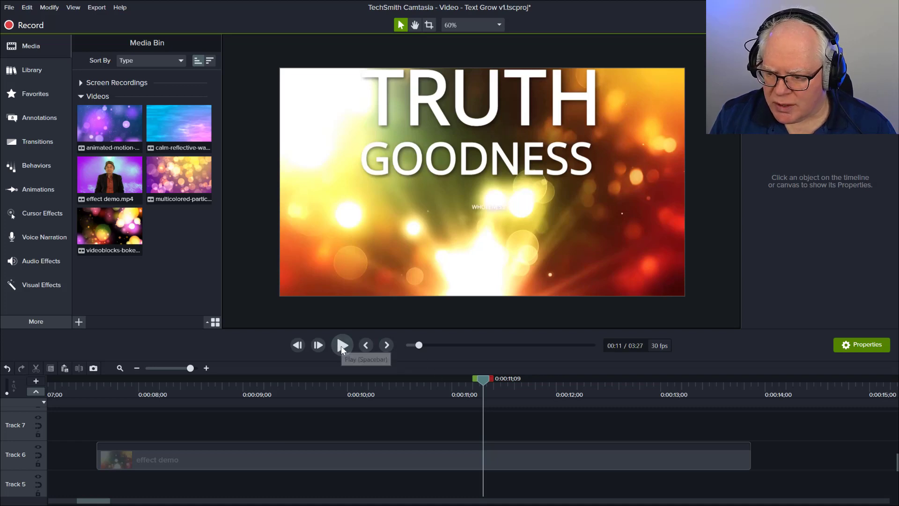
pyautogui.click(342, 345)
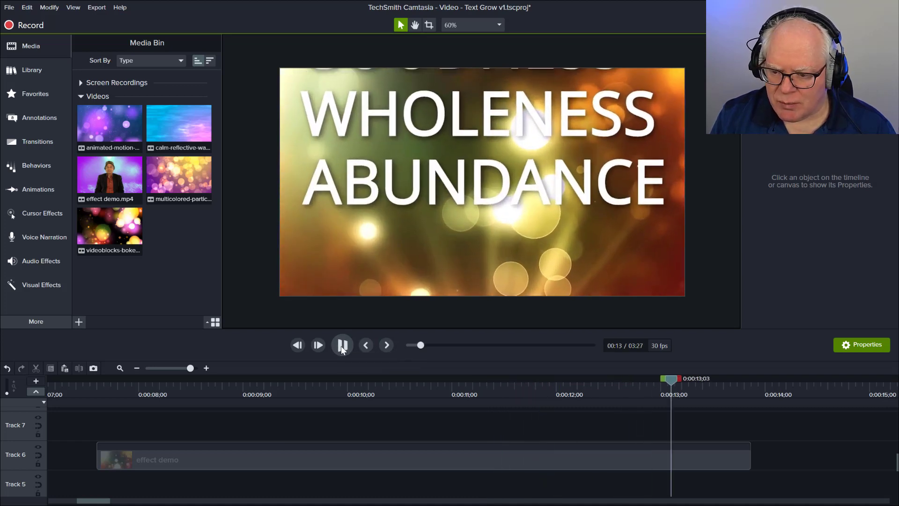
pyautogui.click(342, 345)
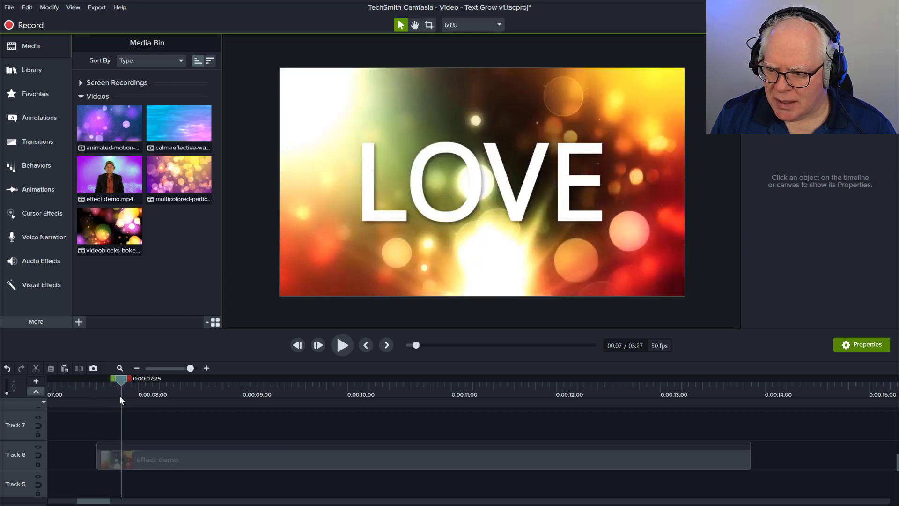
# Scrub the demo frame by frame from LOVE tilting through JUSTICE, BEAUTY, TRUTH and the white flash
pyautogui.moveTo(121, 380); pyautogui.dragTo(113, 380)
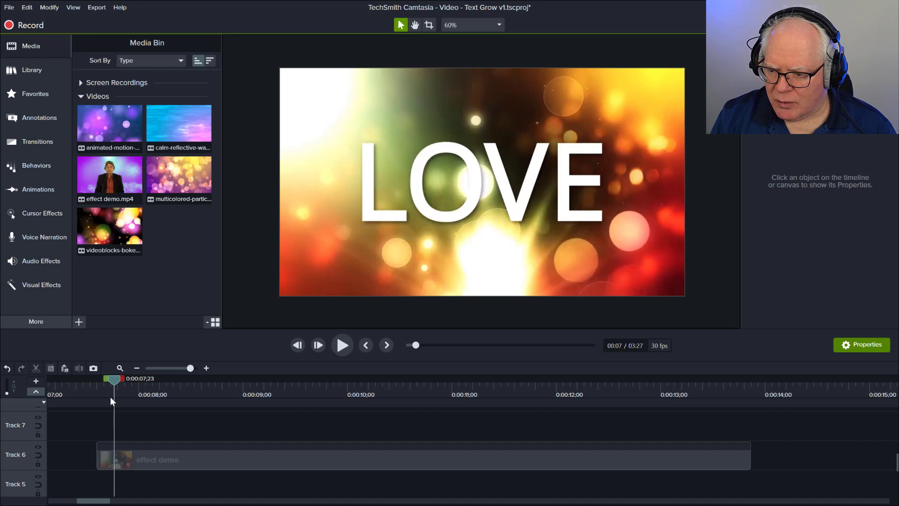
pyautogui.moveTo(114, 379); pyautogui.dragTo(130, 379)
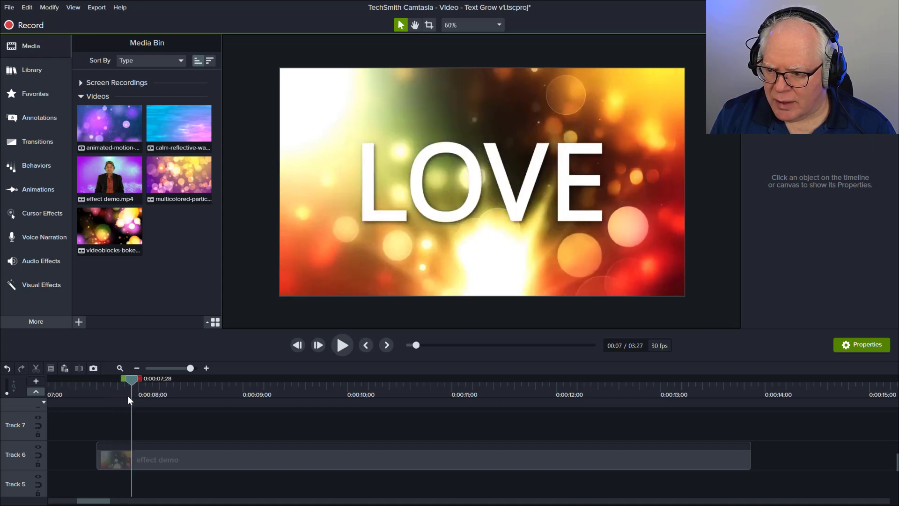
pyautogui.moveTo(131, 377); pyautogui.dragTo(159, 377)
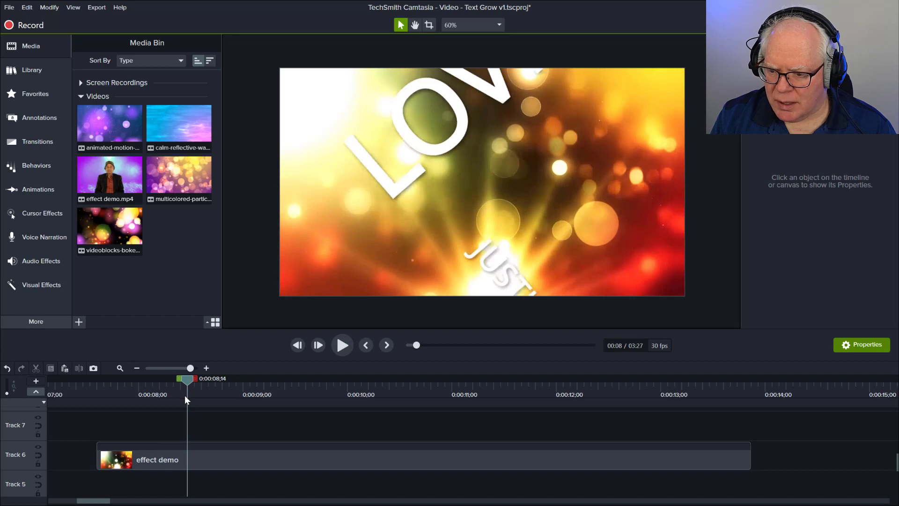
pyautogui.moveTo(188, 378); pyautogui.dragTo(205, 379)
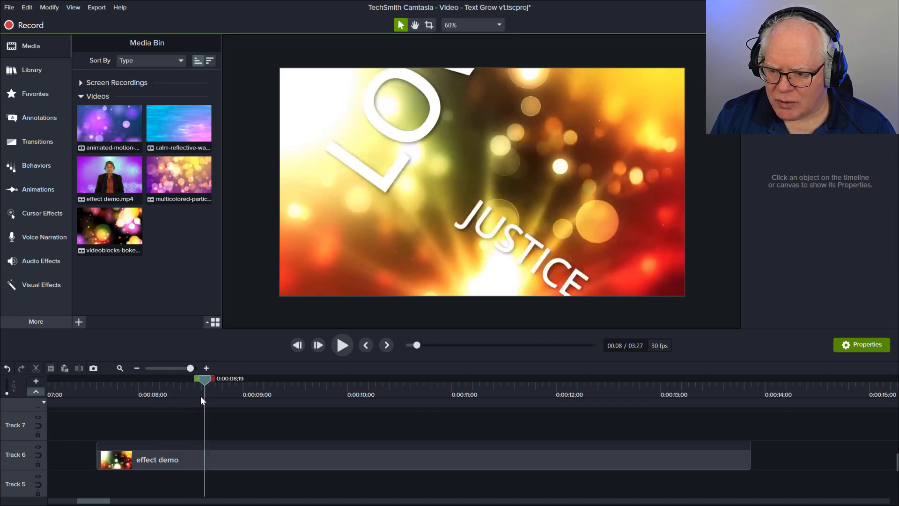
pyautogui.moveTo(204, 379); pyautogui.dragTo(228, 380)
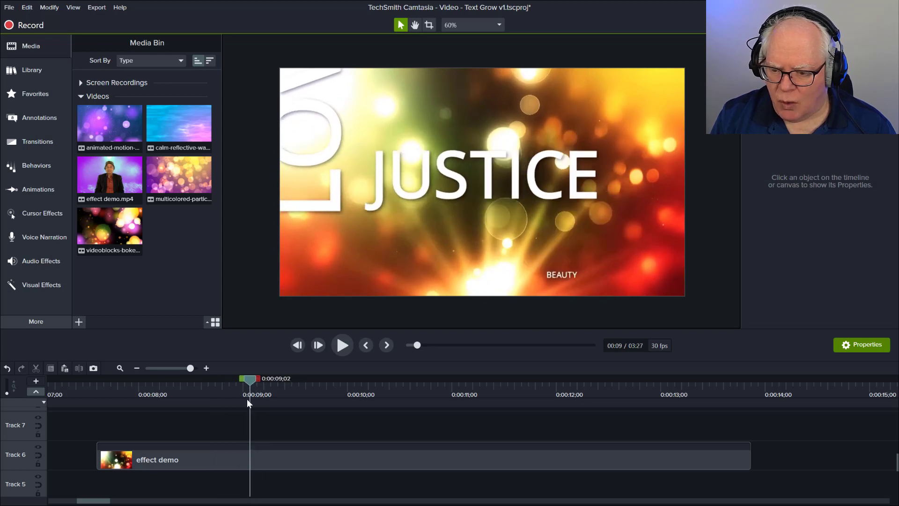
pyautogui.moveTo(249, 379); pyautogui.dragTo(273, 380)
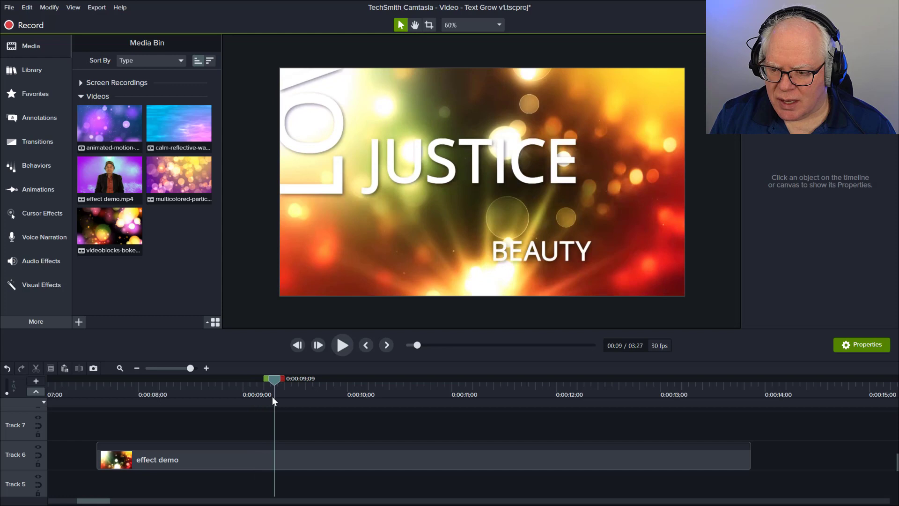
pyautogui.moveTo(274, 378); pyautogui.dragTo(313, 378)
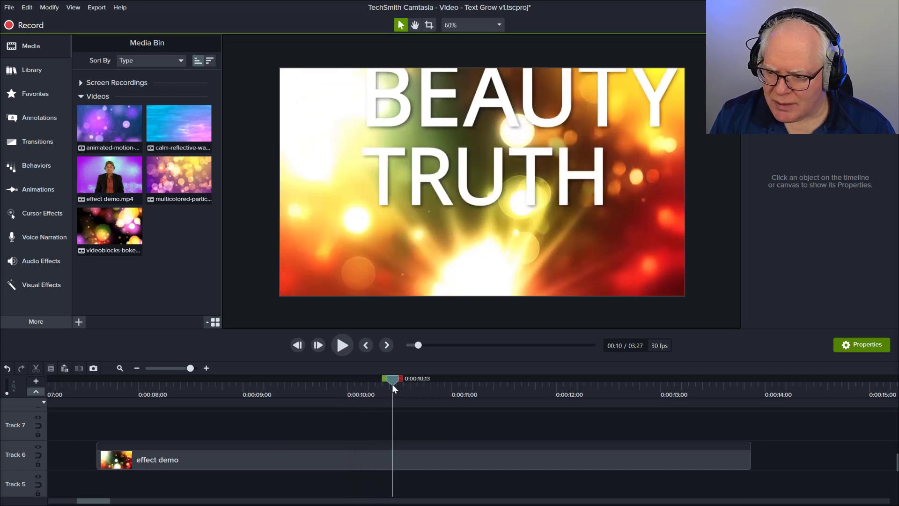
pyautogui.moveTo(393, 380); pyautogui.dragTo(434, 381)
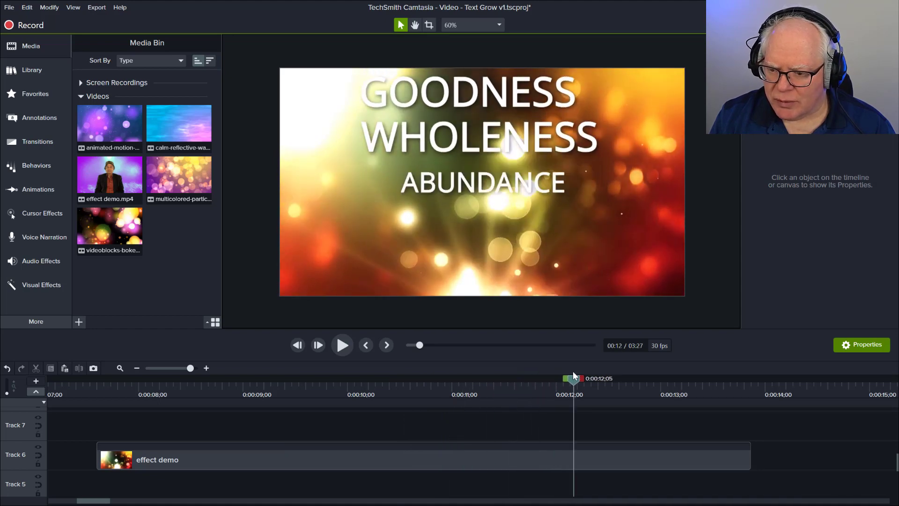
pyautogui.moveTo(573, 378); pyautogui.dragTo(611, 378)
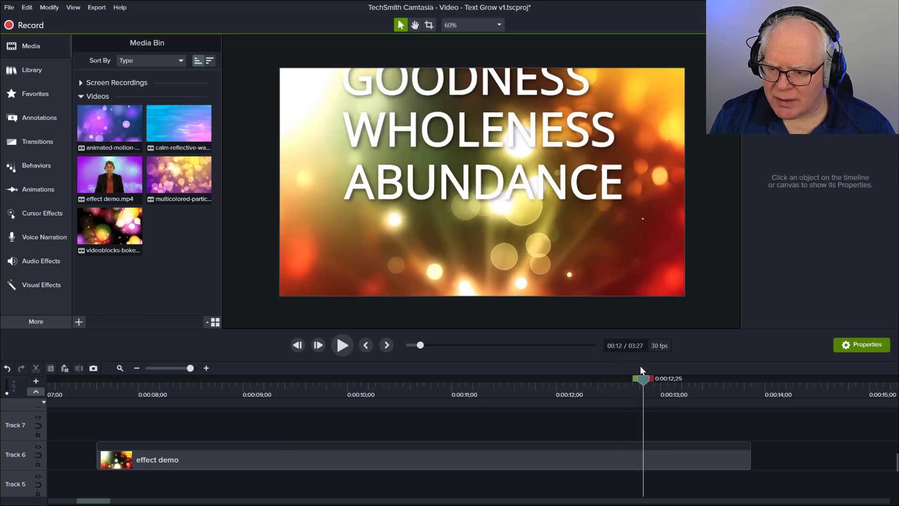
pyautogui.moveTo(643, 378); pyautogui.dragTo(654, 378)
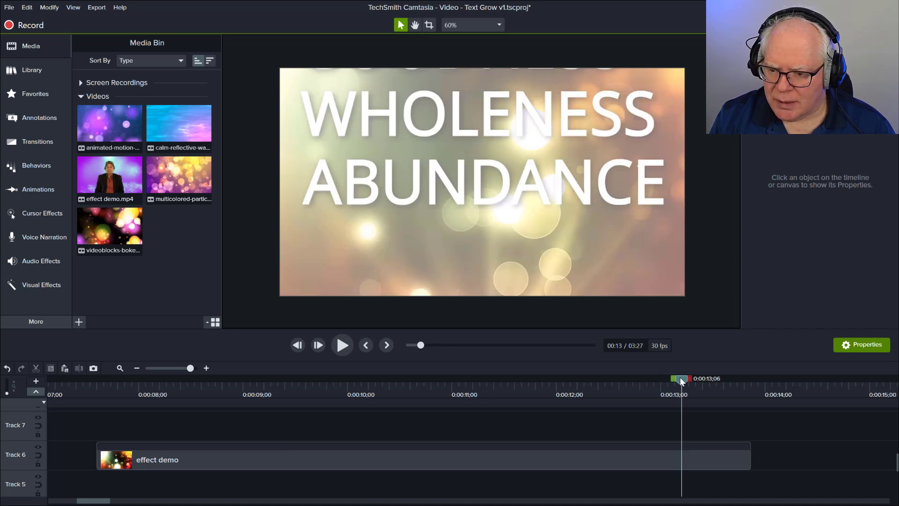
pyautogui.moveTo(681, 378); pyautogui.dragTo(694, 377)
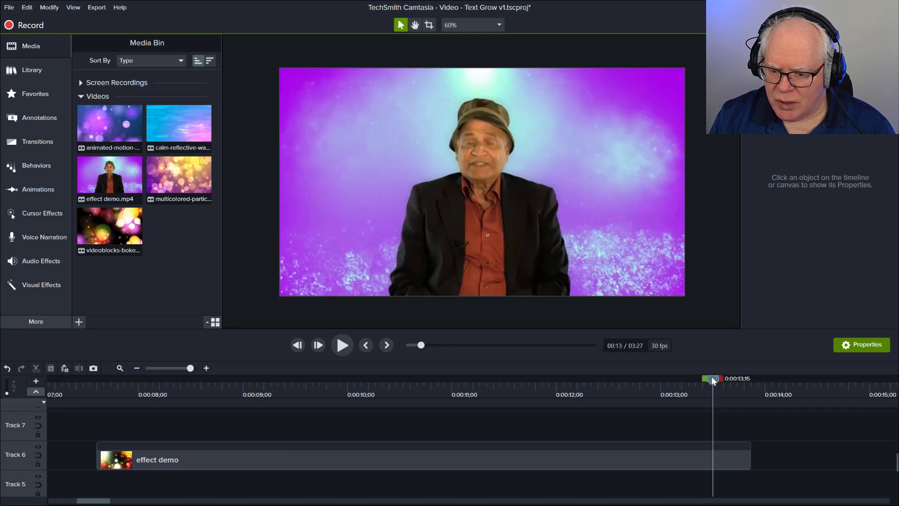
pyautogui.moveTo(714, 378); pyautogui.dragTo(496, 378)
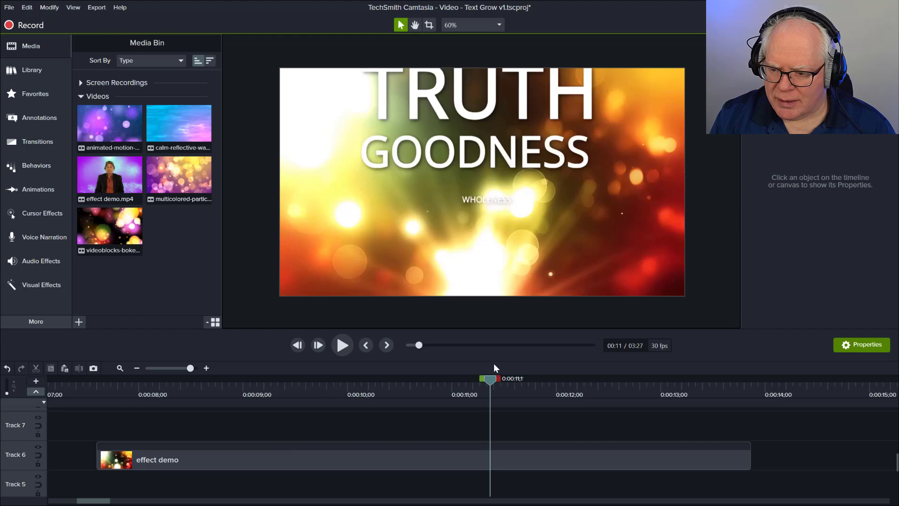
pyautogui.moveTo(490, 378); pyautogui.dragTo(670, 378)
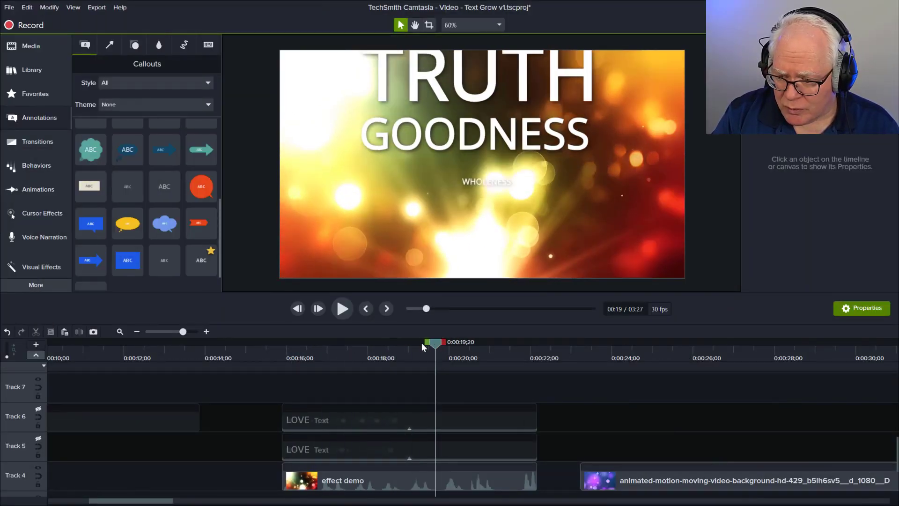
# Add a text callout at the start of the LOVE clips and set its font to Burt Medium
pyautogui.moveTo(435, 342); pyautogui.dragTo(357, 342)
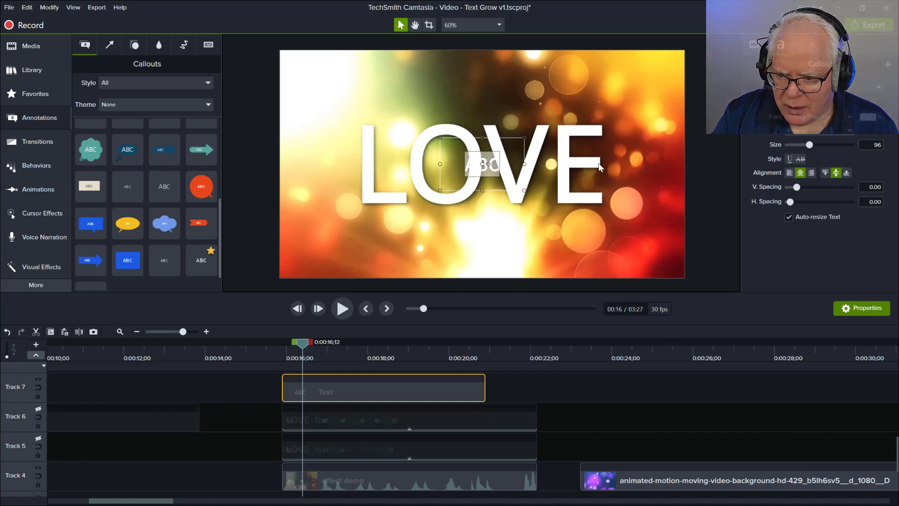
pyautogui.click(850, 116)
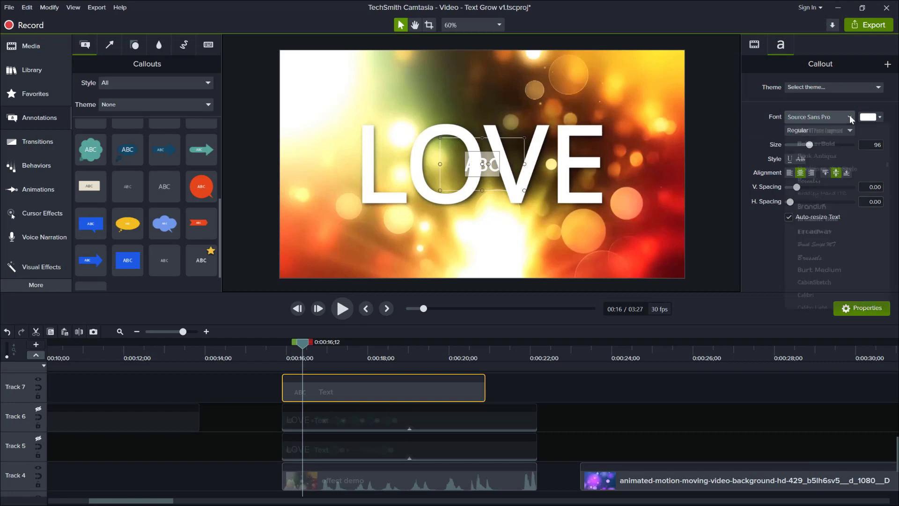
pyautogui.click(852, 116)
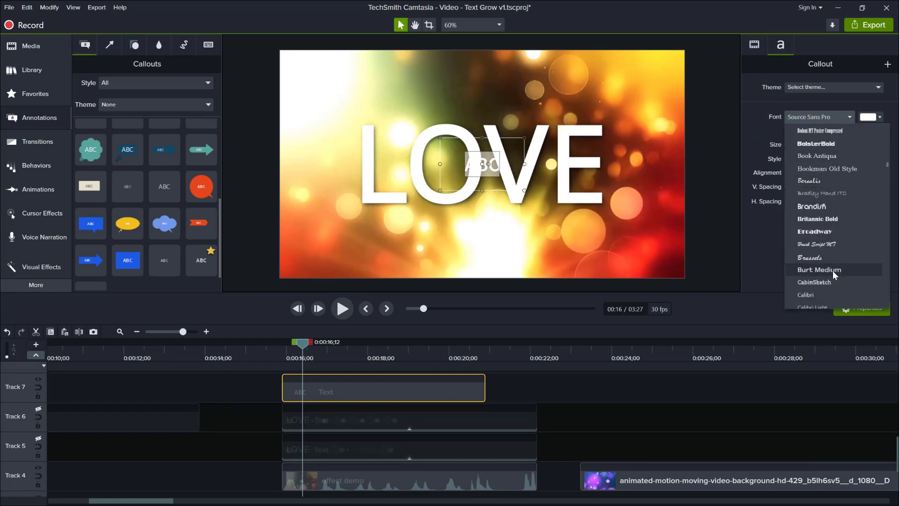
pyautogui.click(819, 270)
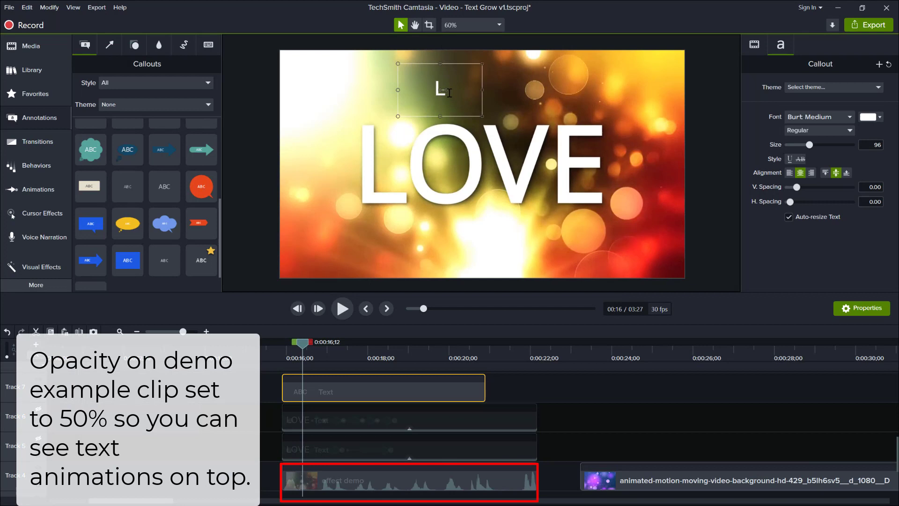
# Make the callout read LOVE and push its font size to 500
pyautogui.write('LOVE')
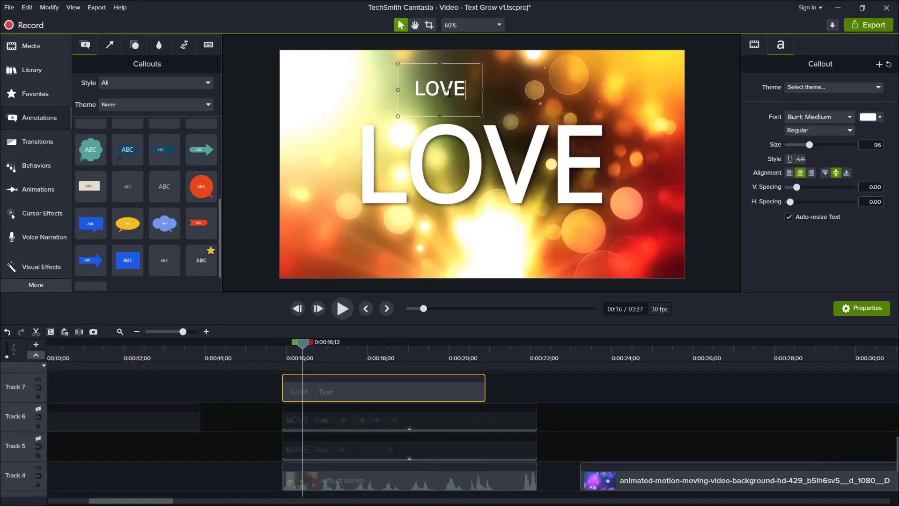
pyautogui.moveTo(482, 114)
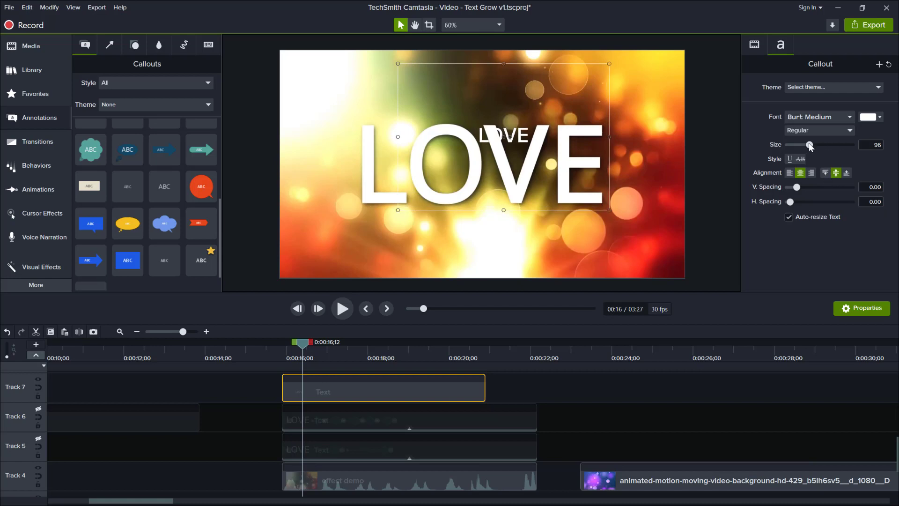
pyautogui.moveTo(810, 145); pyautogui.dragTo(854, 145)
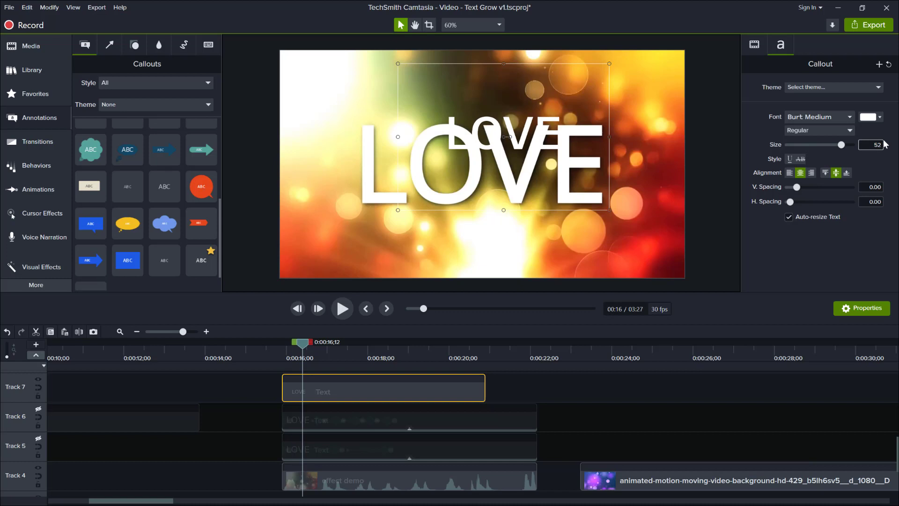
pyautogui.write('500')
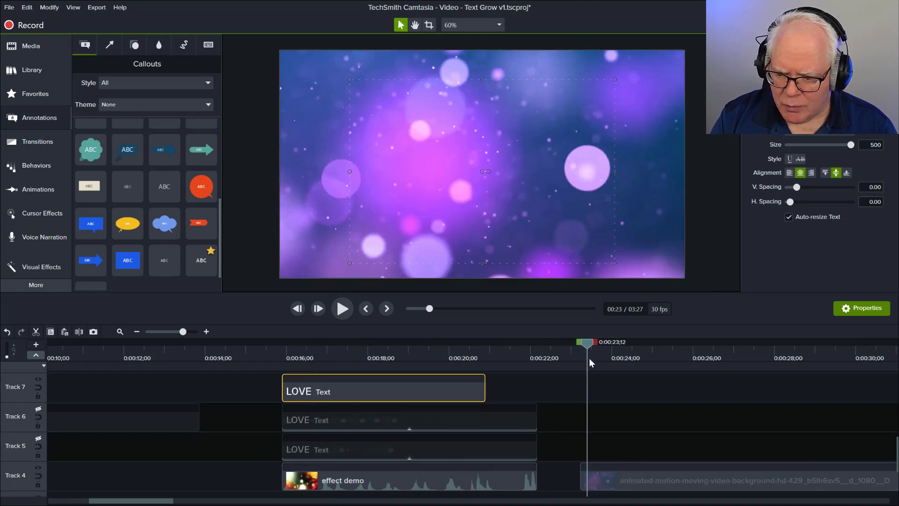
# Apply a Glow visual effect to the purple bokeh background with 35% radius and 60% intensity
pyautogui.moveTo(587, 343); pyautogui.dragTo(659, 343)
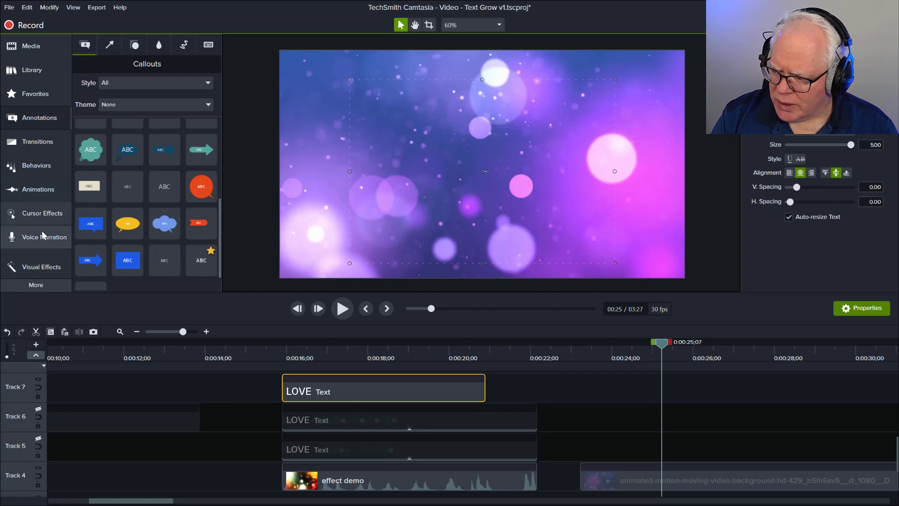
pyautogui.click(41, 267)
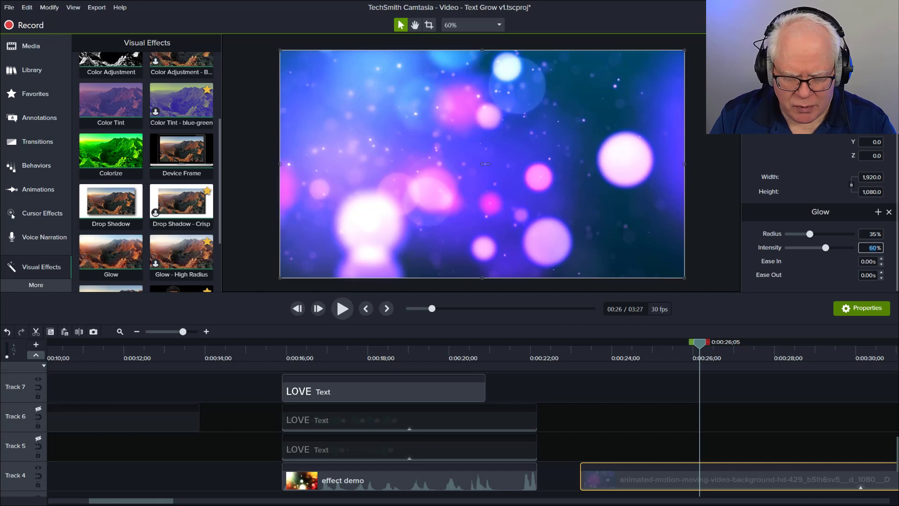
pyautogui.moveTo(826, 247); pyautogui.dragTo(829, 248)
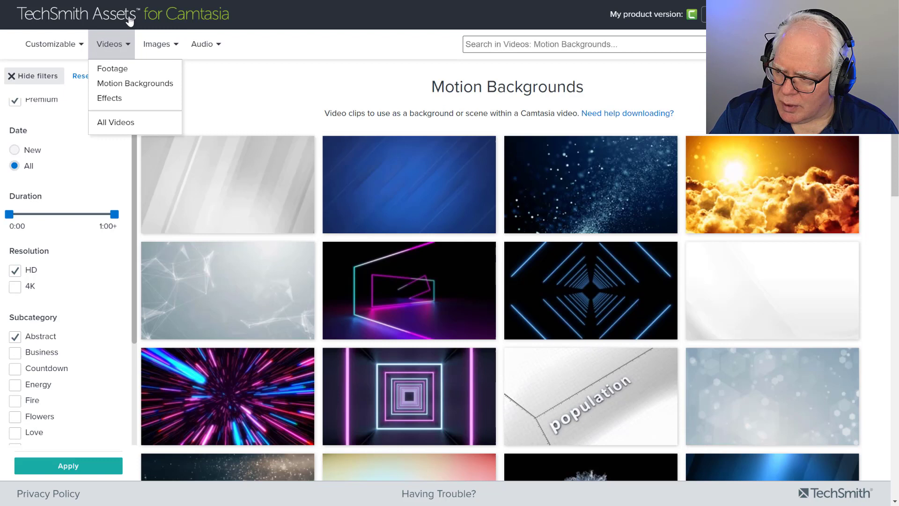
pyautogui.moveTo(201, 70)
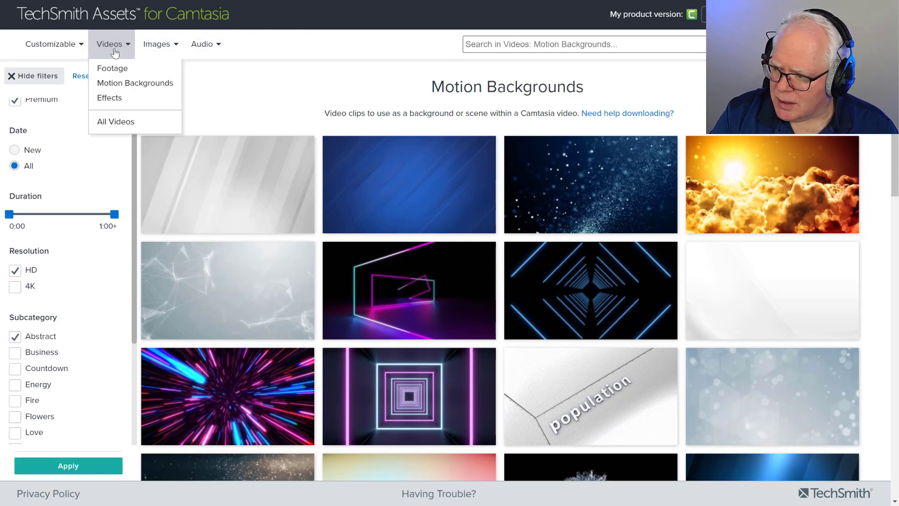
pyautogui.moveTo(161, 90)
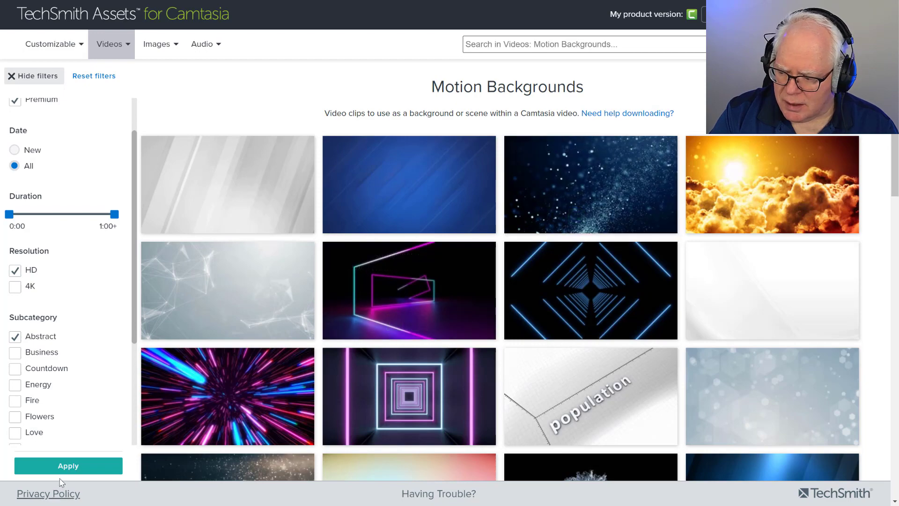
# Scroll the TechSmith Assets abstract HD Motion Backgrounds catalogue
pyautogui.scroll(-3)
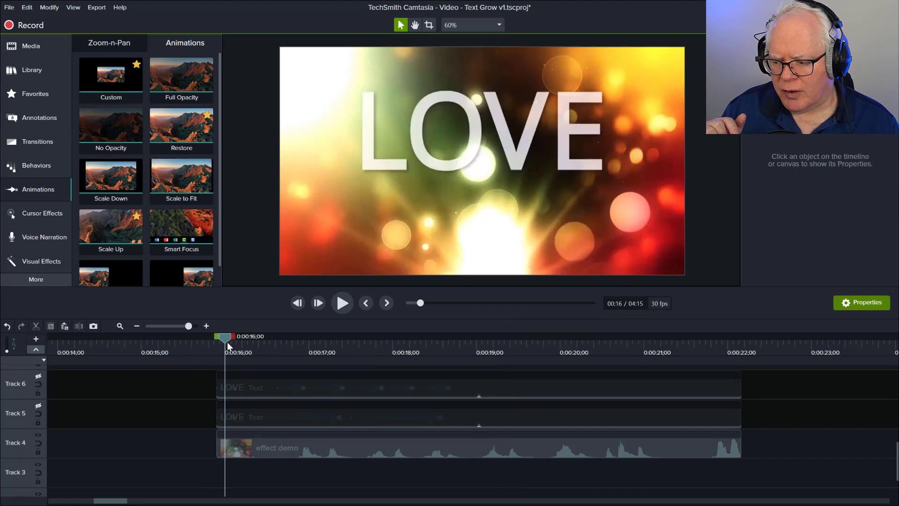
pyautogui.moveTo(224, 337); pyautogui.dragTo(246, 336)
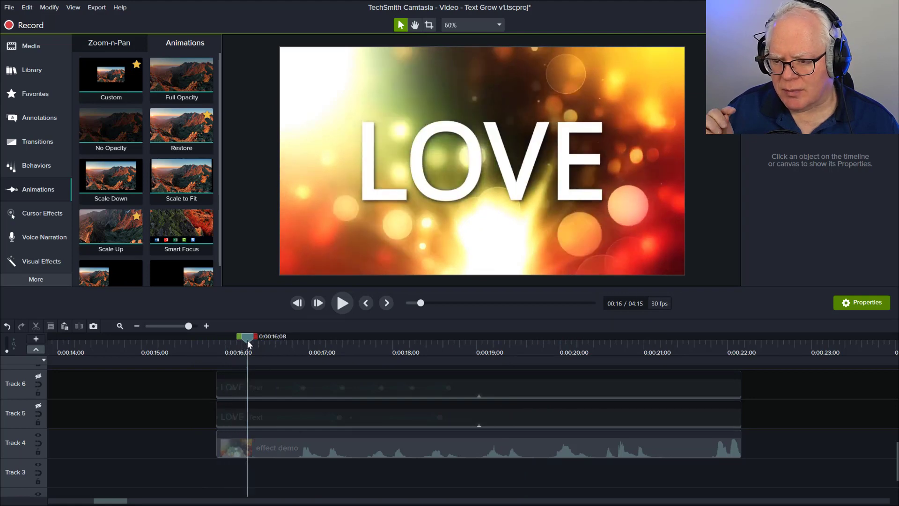
pyautogui.moveTo(247, 337); pyautogui.dragTo(281, 336)
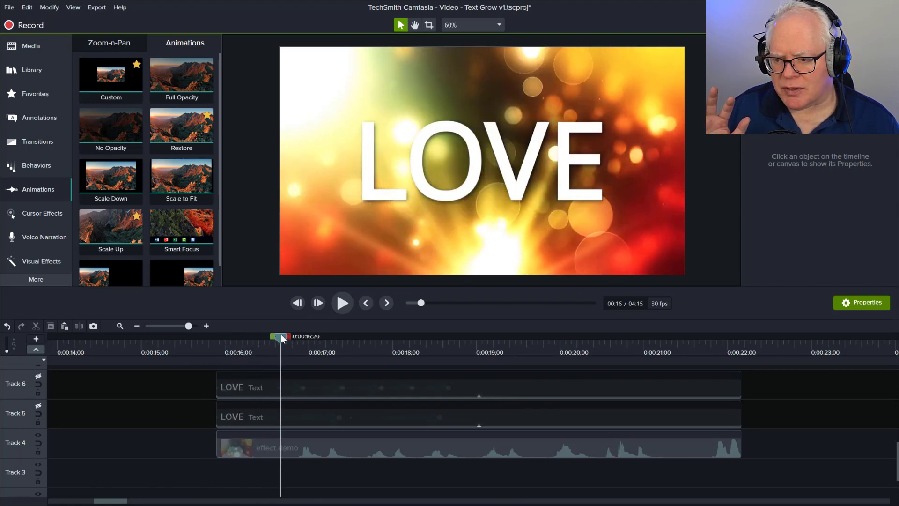
pyautogui.moveTo(281, 336); pyautogui.dragTo(297, 336)
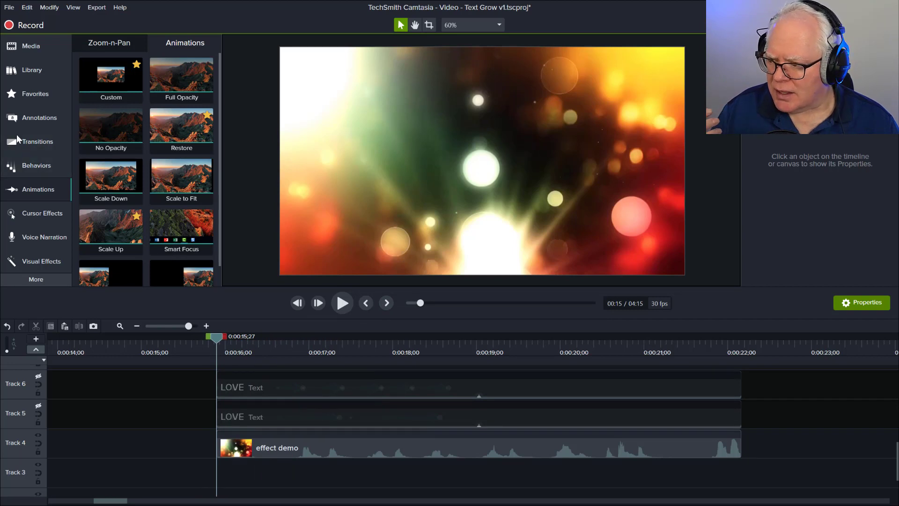
# Reveal the animation arrows on the LOVE text clips on Tracks 5 and 6
pyautogui.click(40, 118)
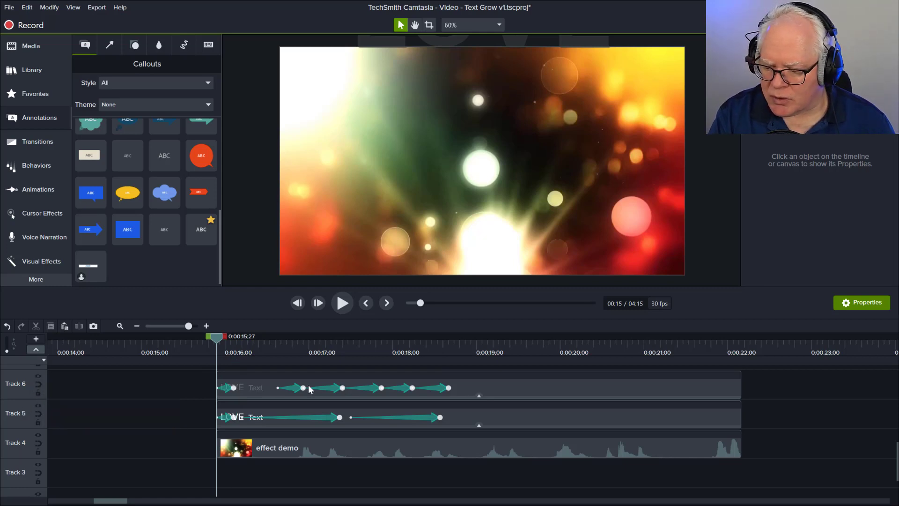
pyautogui.moveTo(421, 393)
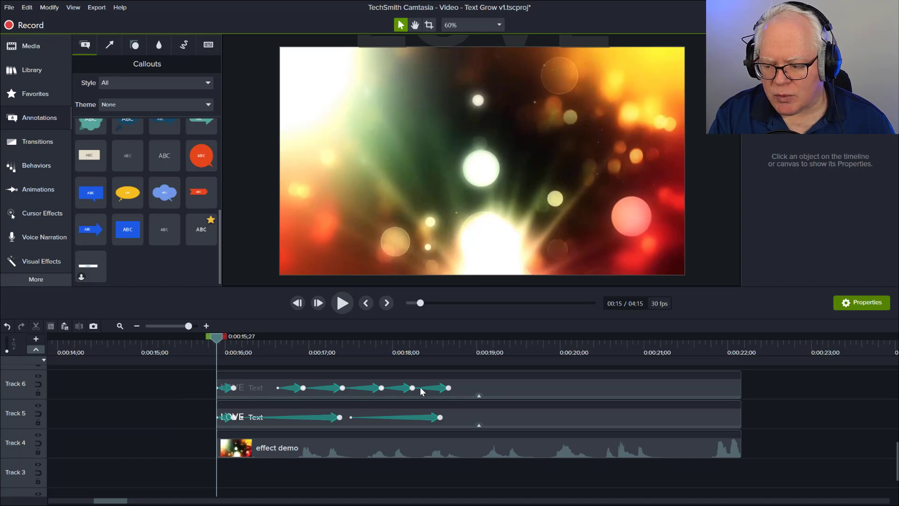
pyautogui.moveTo(155, 382)
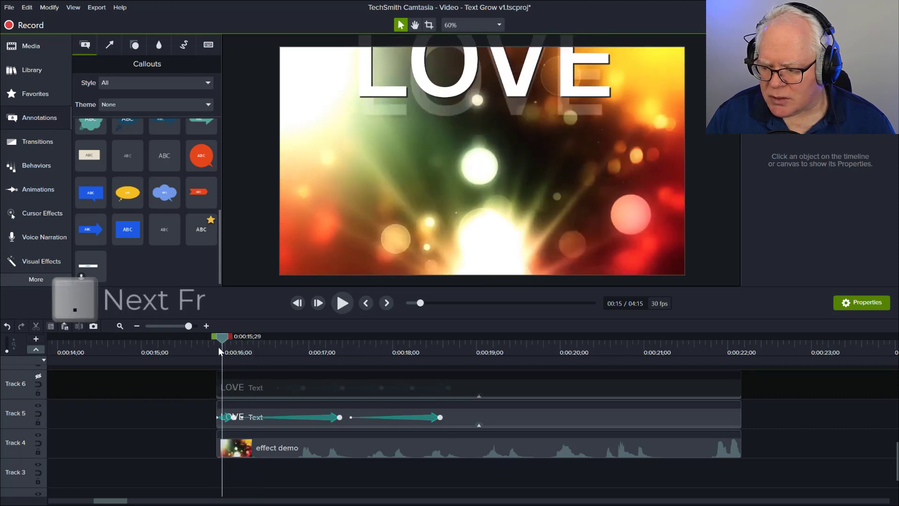
# Inspect the Track 5 LOVE clip's 90° Z rotation and off-canvas position, then scrub back to its start
pyautogui.click(318, 303)
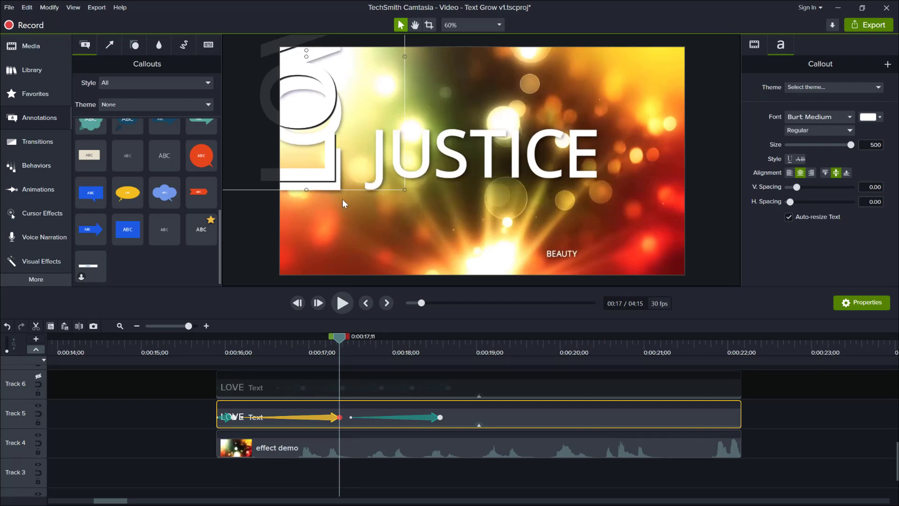
pyautogui.click(755, 44)
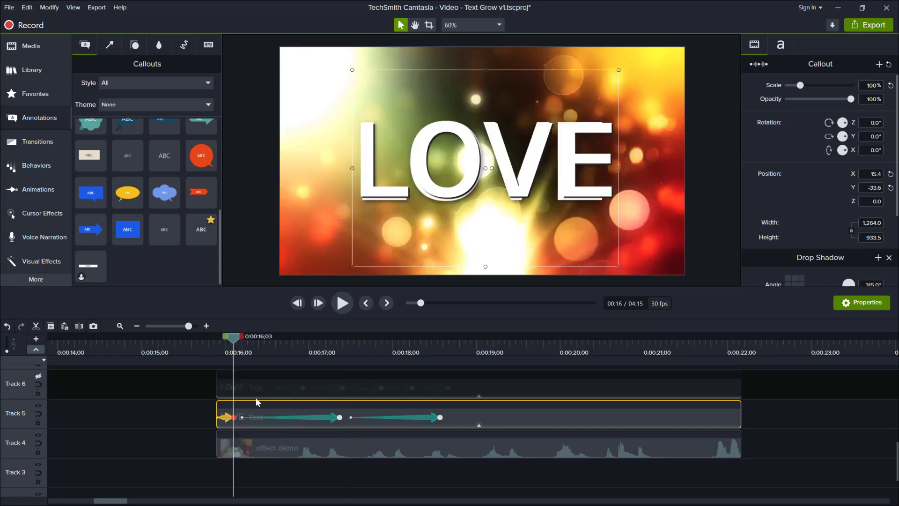
pyautogui.moveTo(342, 415)
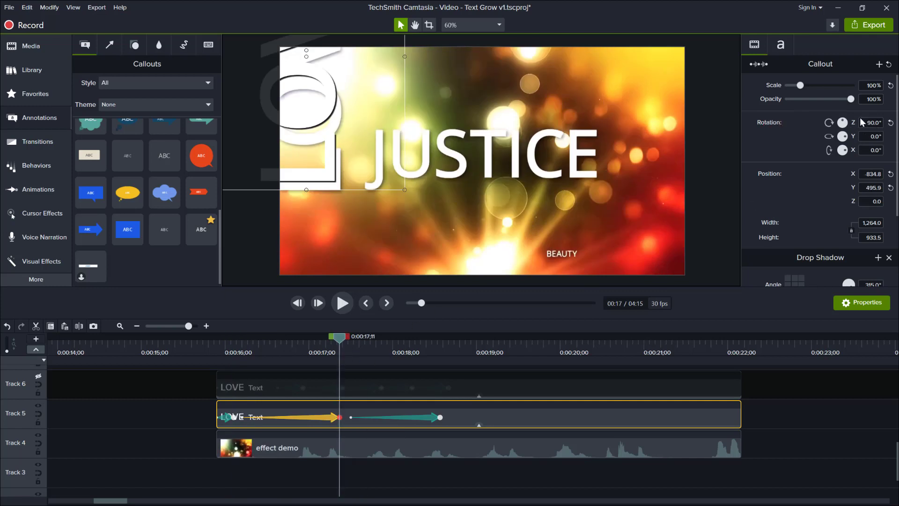
pyautogui.click(871, 123)
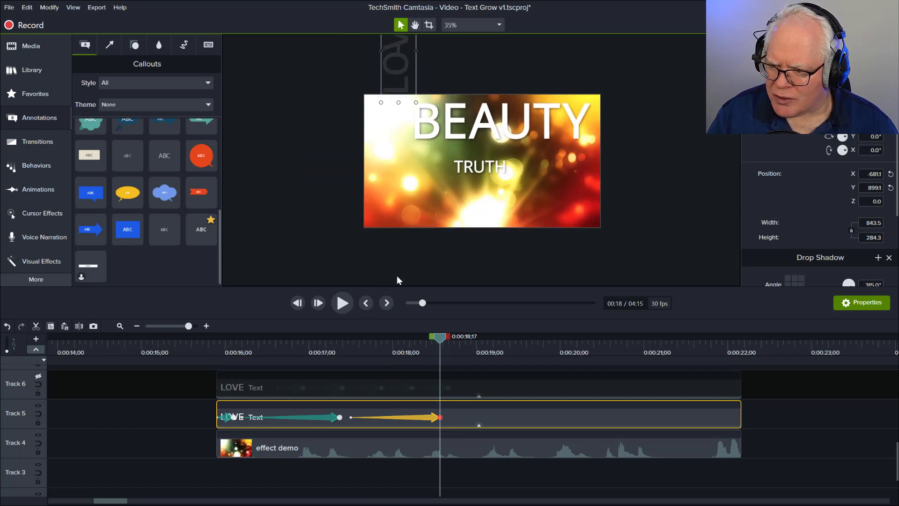
pyautogui.moveTo(440, 336); pyautogui.dragTo(350, 336)
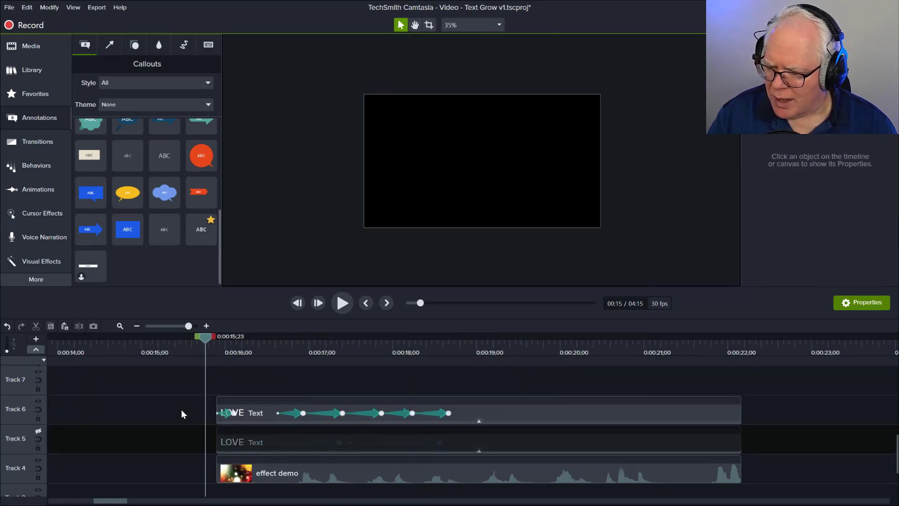
pyautogui.moveTo(35, 450)
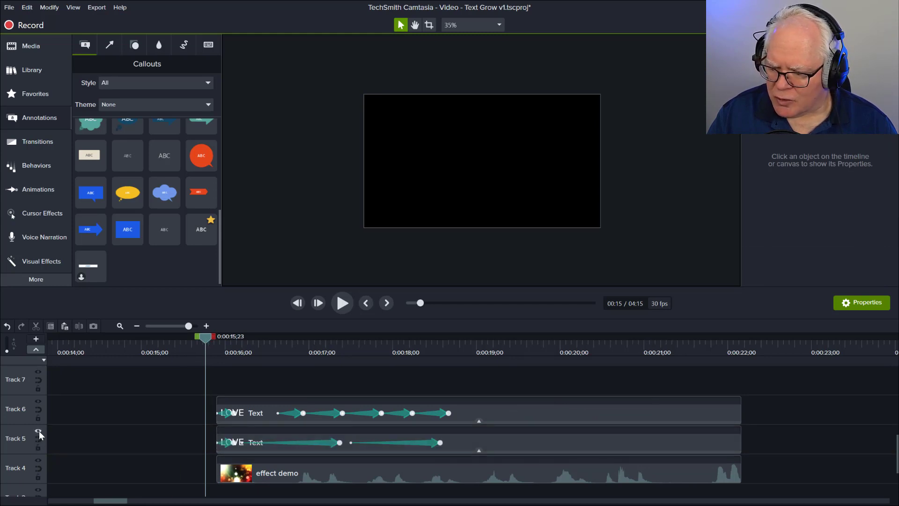
pyautogui.click(38, 434)
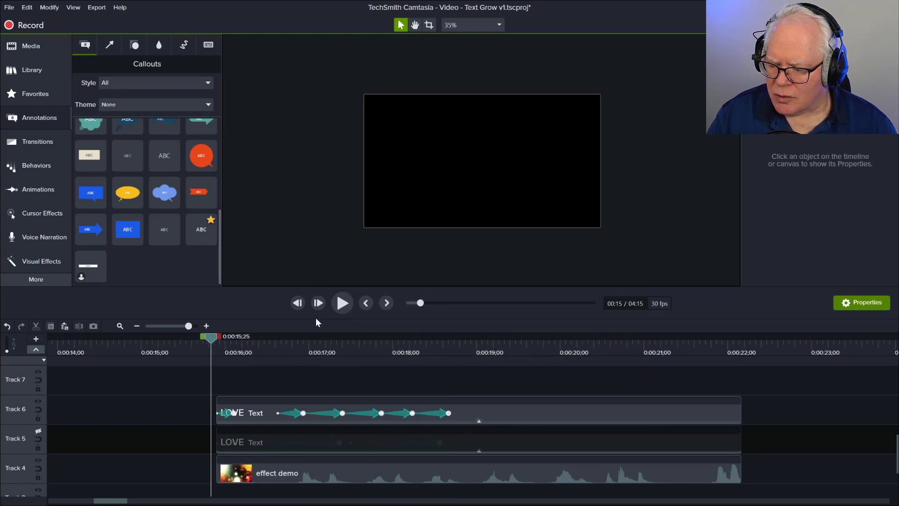
pyautogui.click(343, 304)
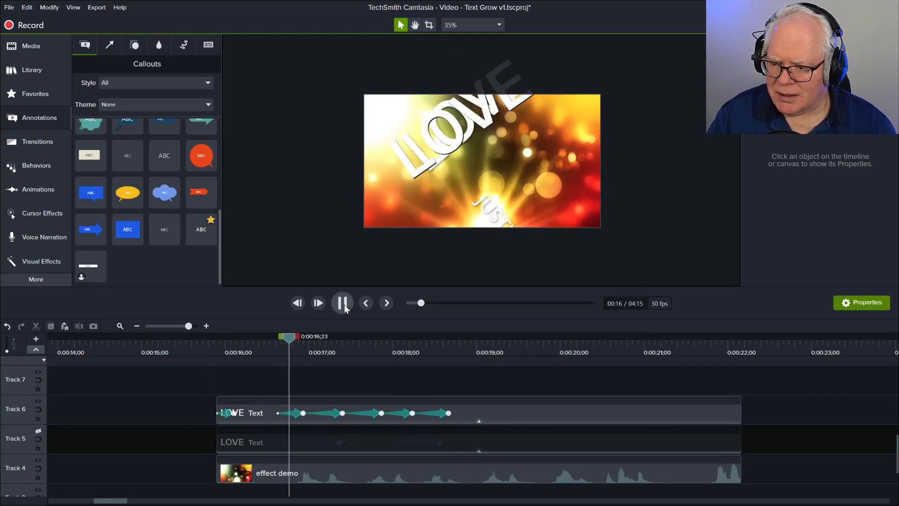
pyautogui.click(343, 303)
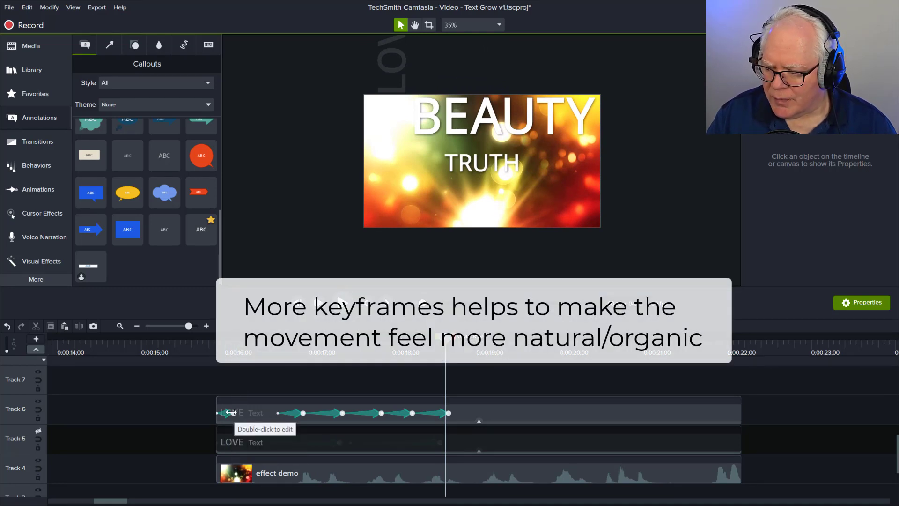
# Step the Track 6 LOVE clip to its rotation keyframe at 0:00:17;12, showing LOVE vertical beside large JUSTICE
pyautogui.click(234, 412)
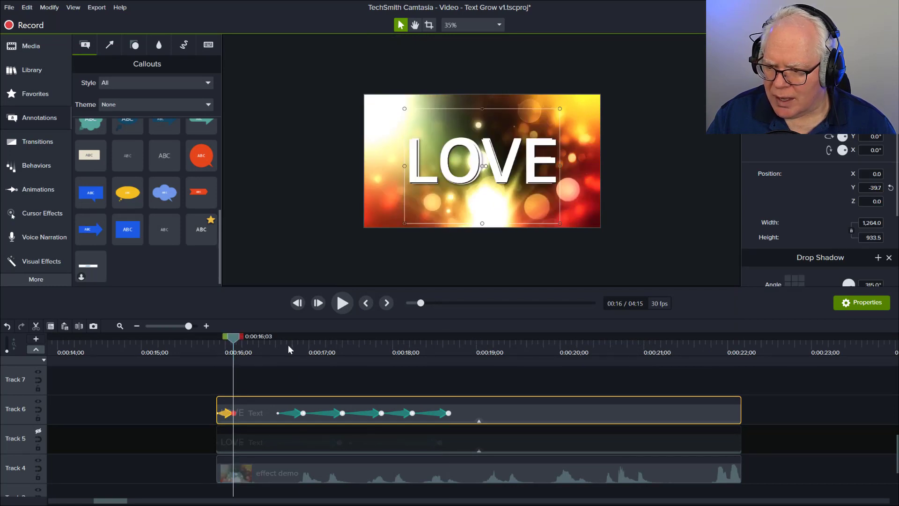
pyautogui.moveTo(634, 184)
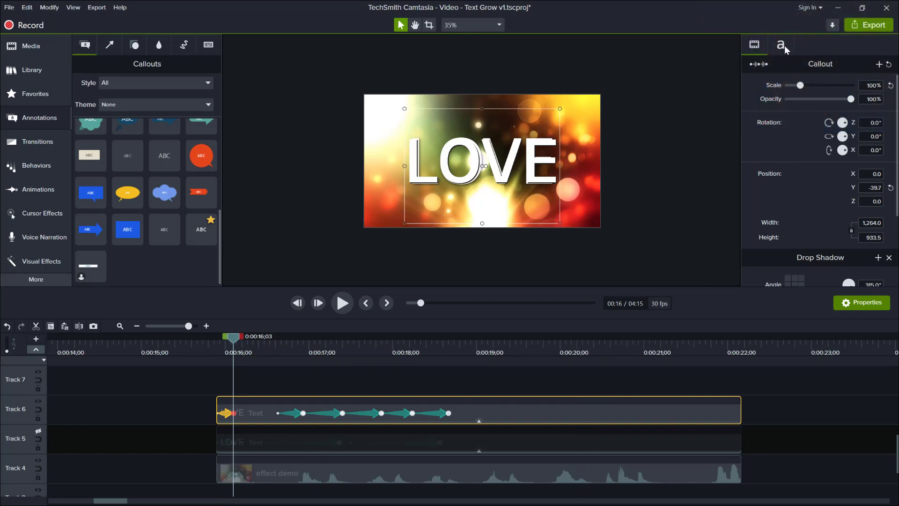
pyautogui.click(782, 44)
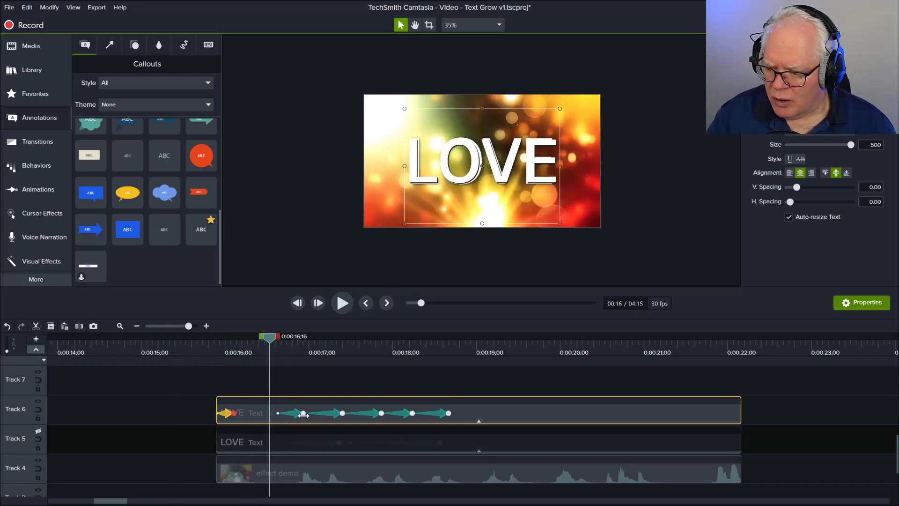
pyautogui.moveTo(269, 336); pyautogui.dragTo(289, 336)
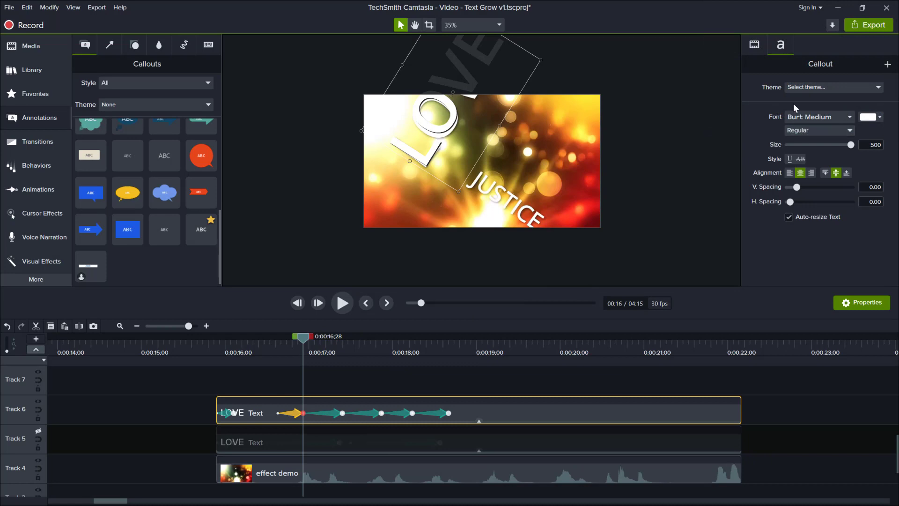
pyautogui.click(756, 44)
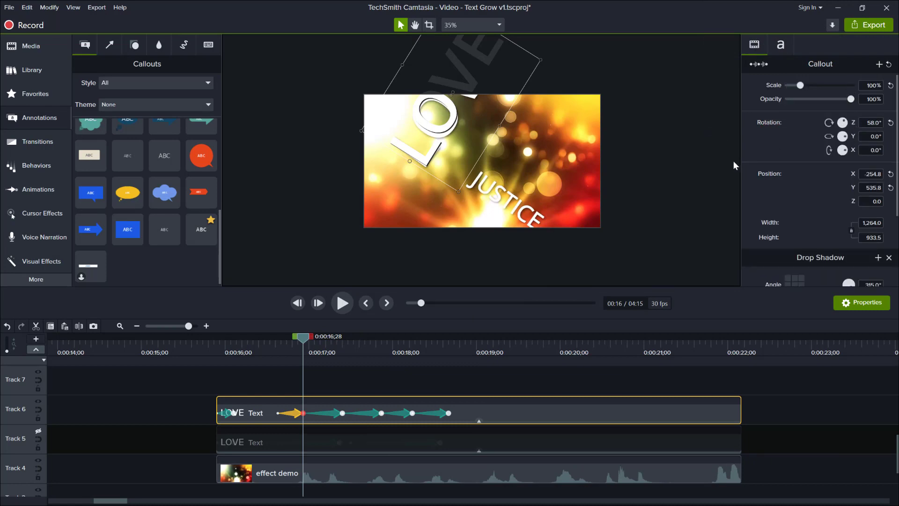
pyautogui.moveTo(412, 168)
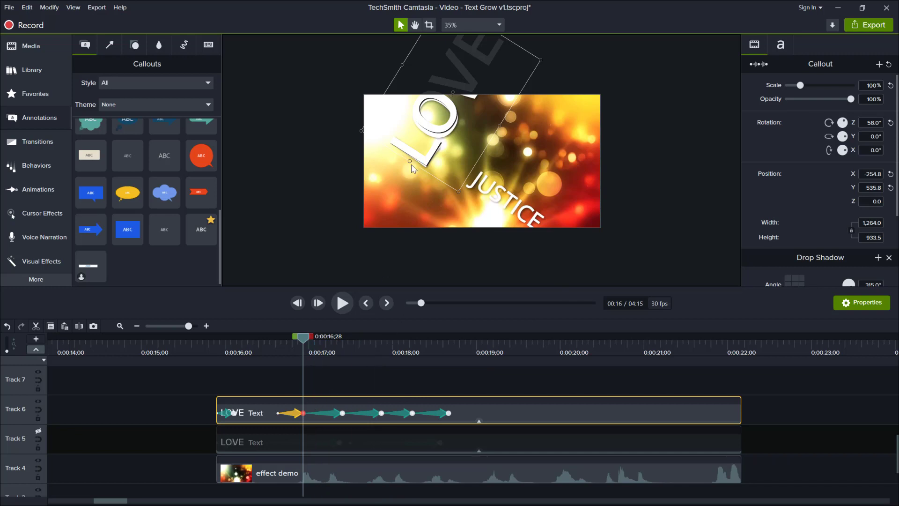
pyautogui.moveTo(539, 77)
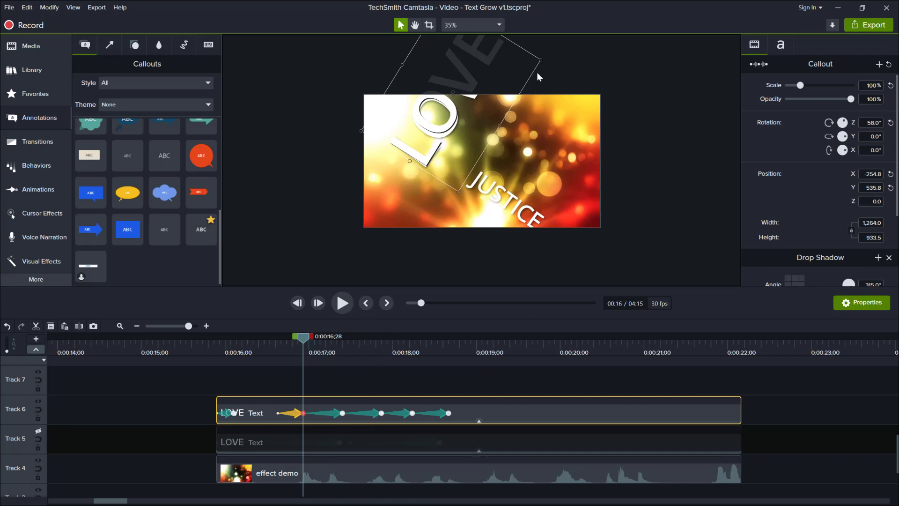
pyautogui.moveTo(539, 76); pyautogui.dragTo(523, 91)
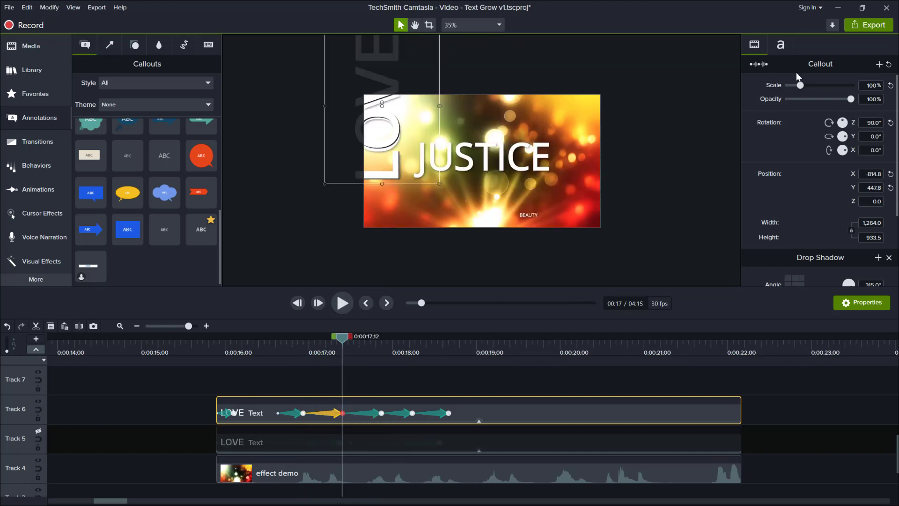
# Preview BEAUTY growing beneath JUSTICE and stretch that animation to about 14 frames
pyautogui.click(871, 123)
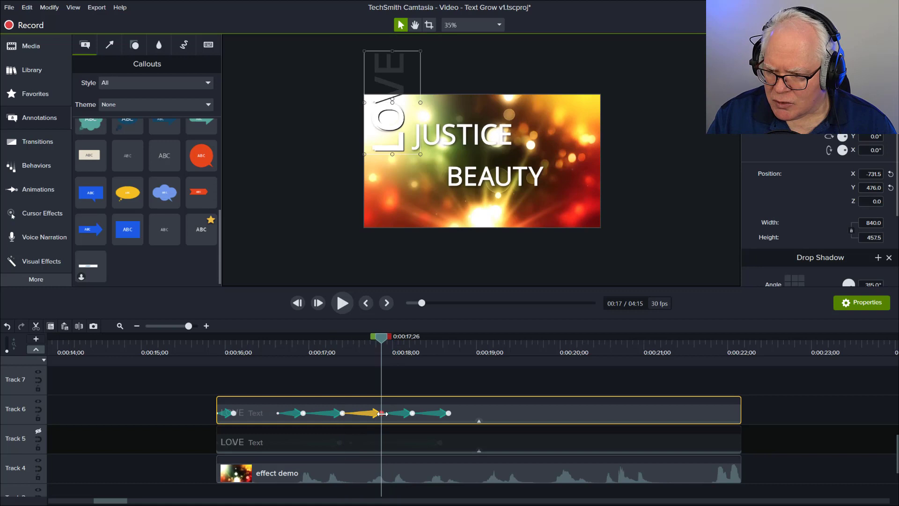
pyautogui.moveTo(380, 336); pyautogui.dragTo(351, 336)
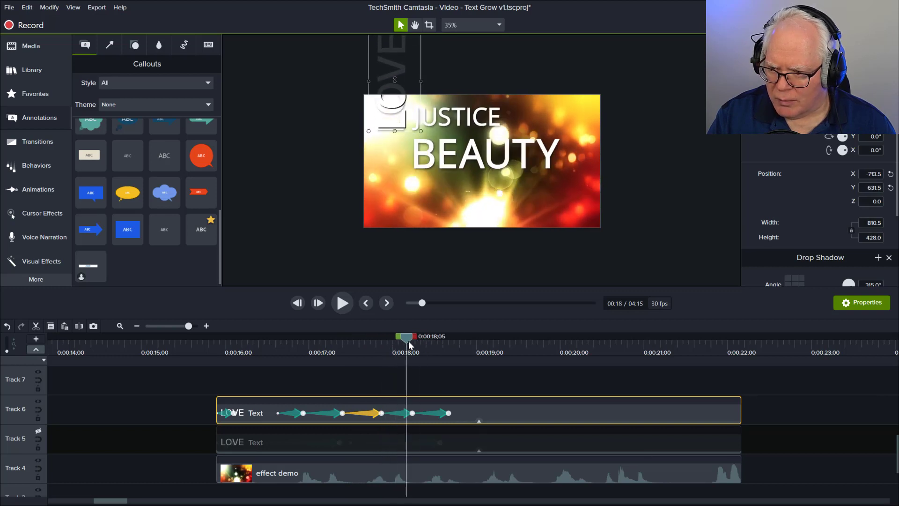
pyautogui.moveTo(408, 337); pyautogui.dragTo(354, 337)
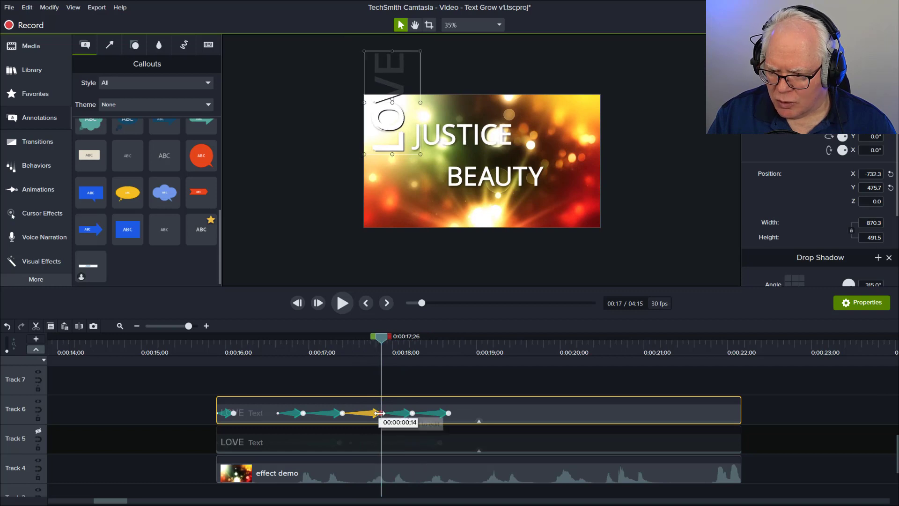
pyautogui.moveTo(378, 412); pyautogui.dragTo(402, 404)
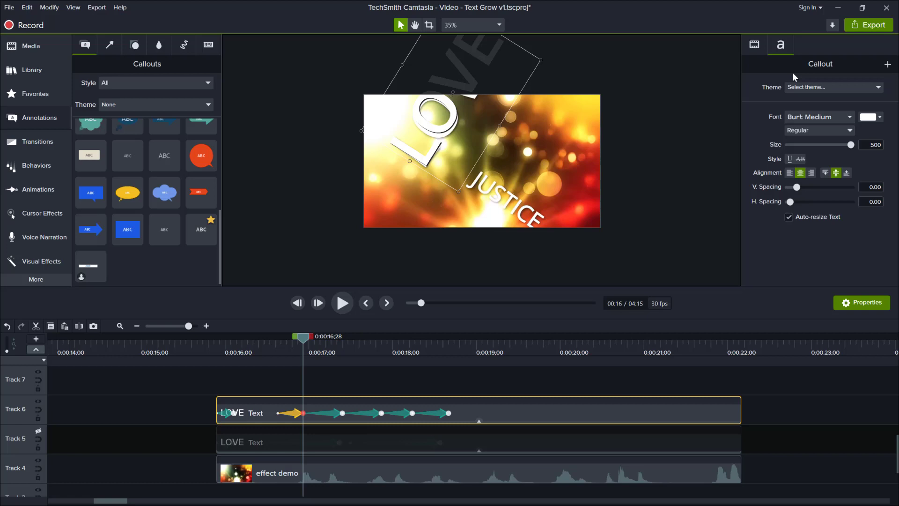
pyautogui.moveTo(391, 307)
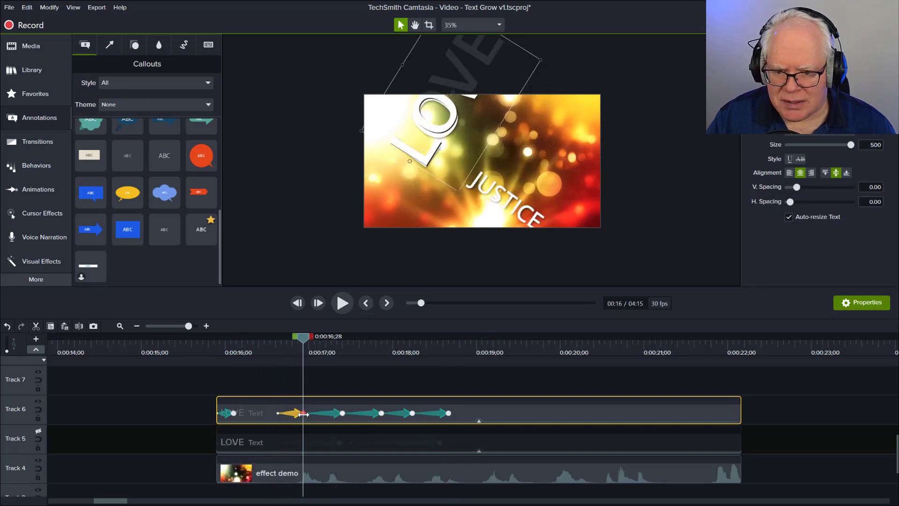
# Set Linear easing on the Track 6 LOVE clip's animations via Enable Easing
pyautogui.rightClick(306, 413)
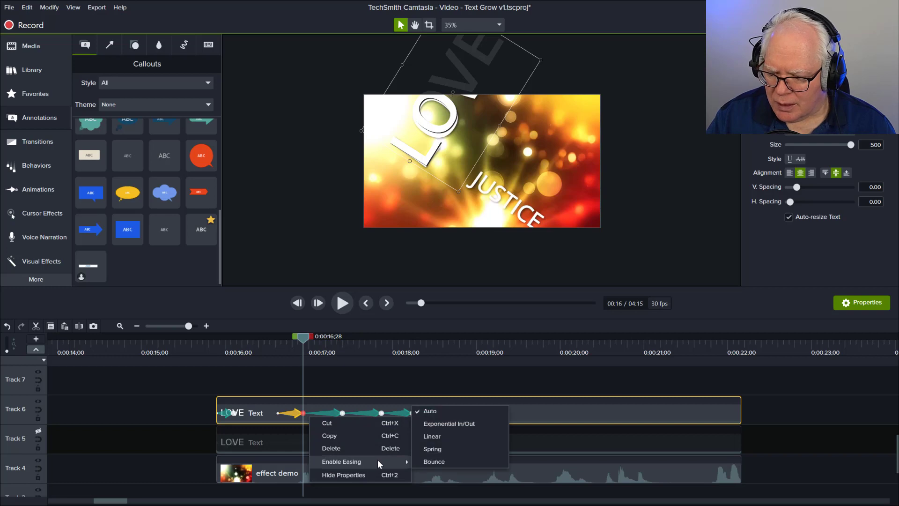
pyautogui.moveTo(453, 413)
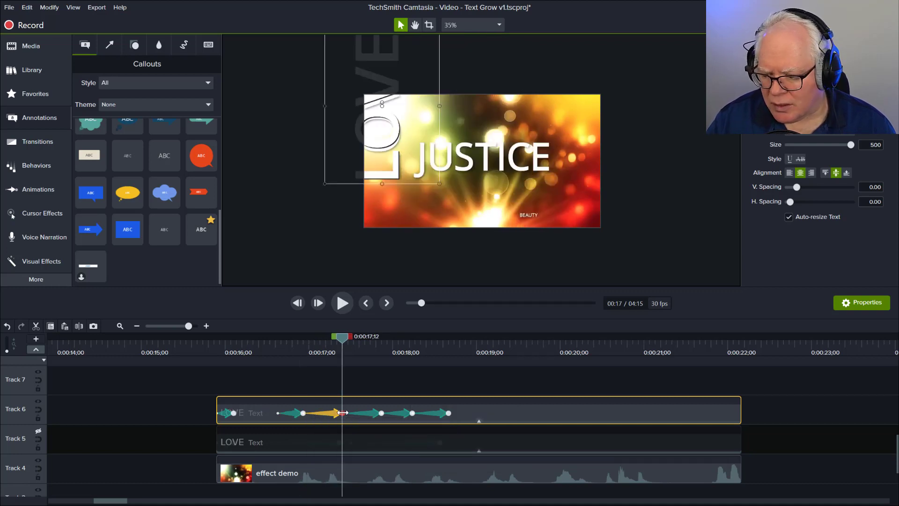
pyautogui.rightClick(343, 413)
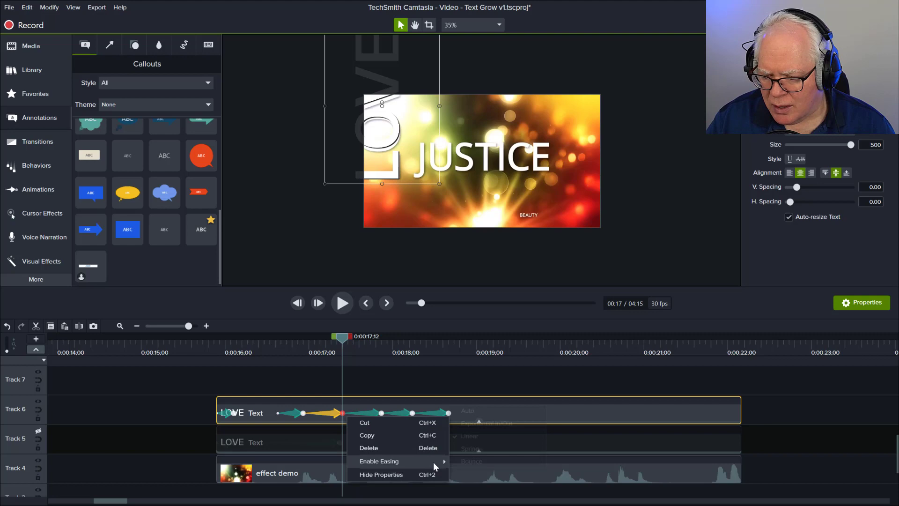
pyautogui.click(378, 461)
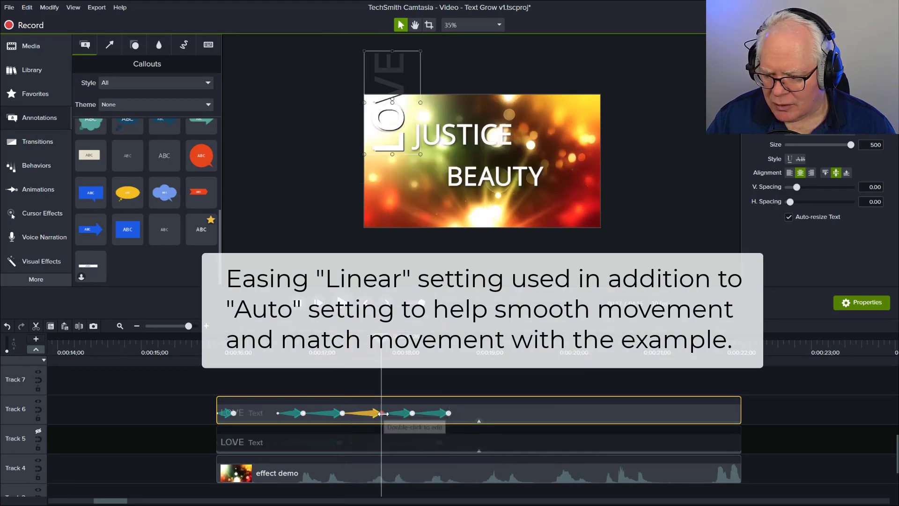
pyautogui.rightClick(381, 413)
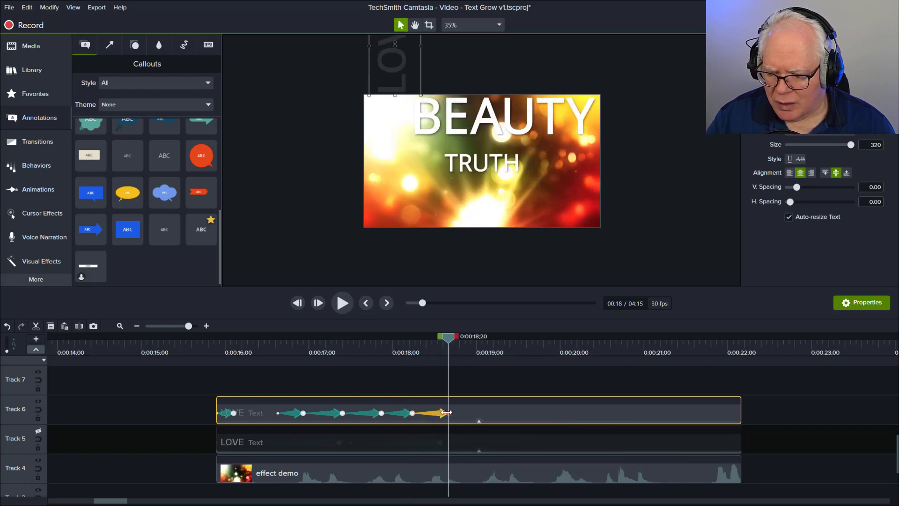
pyautogui.rightClick(447, 413)
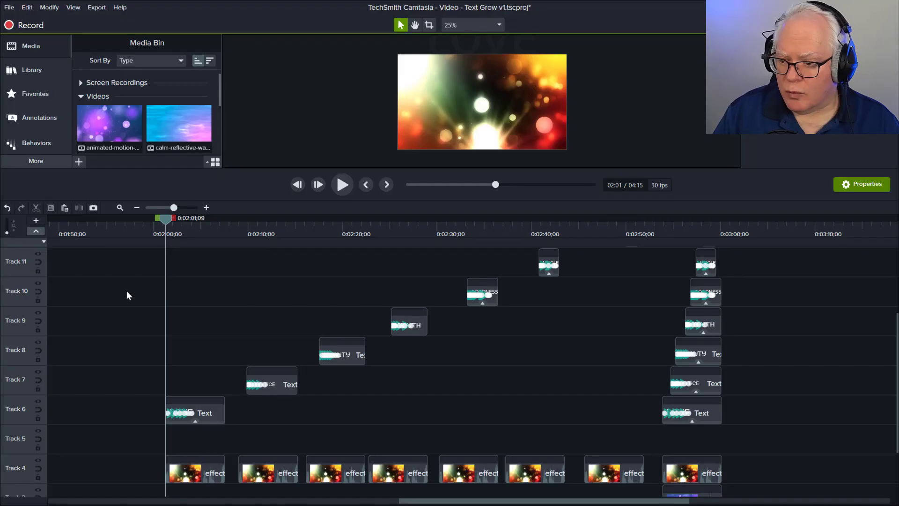
pyautogui.moveTo(166, 218); pyautogui.dragTo(191, 218)
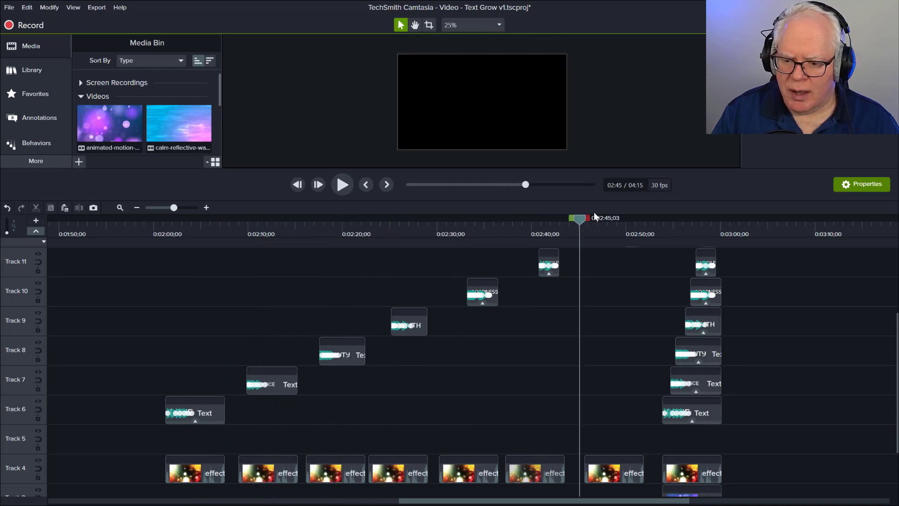
pyautogui.moveTo(579, 217); pyautogui.dragTo(659, 217)
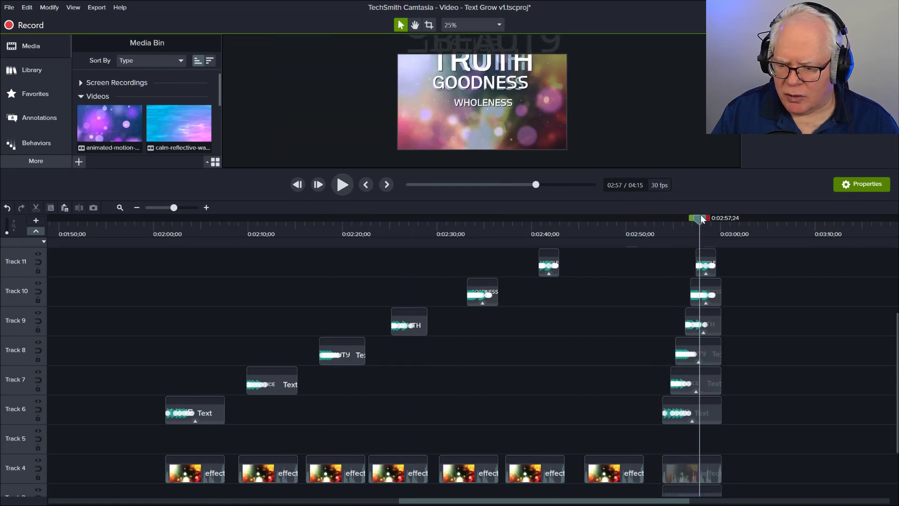
pyautogui.click(149, 231)
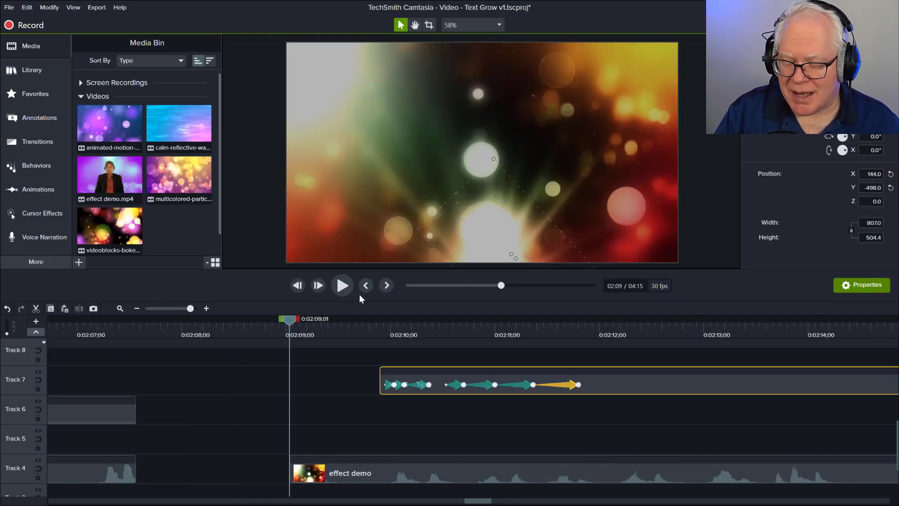
pyautogui.moveTo(371, 300)
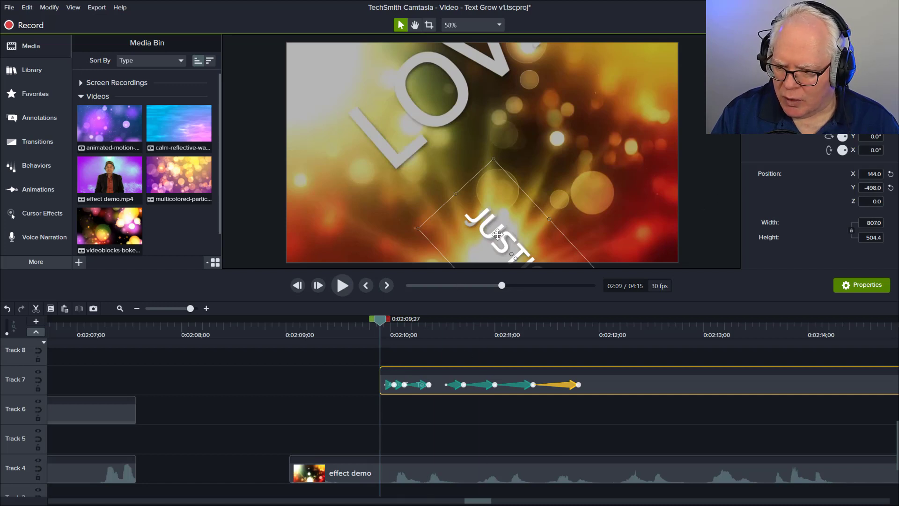
pyautogui.moveTo(446, 338)
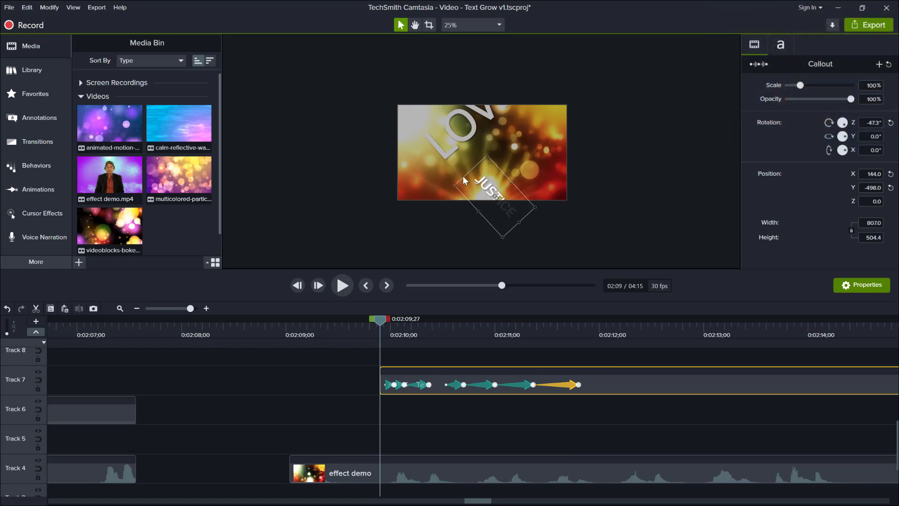
# Select the tilted JUSTICE callout on the canvas to show its Track 7 properties
pyautogui.click(494, 25)
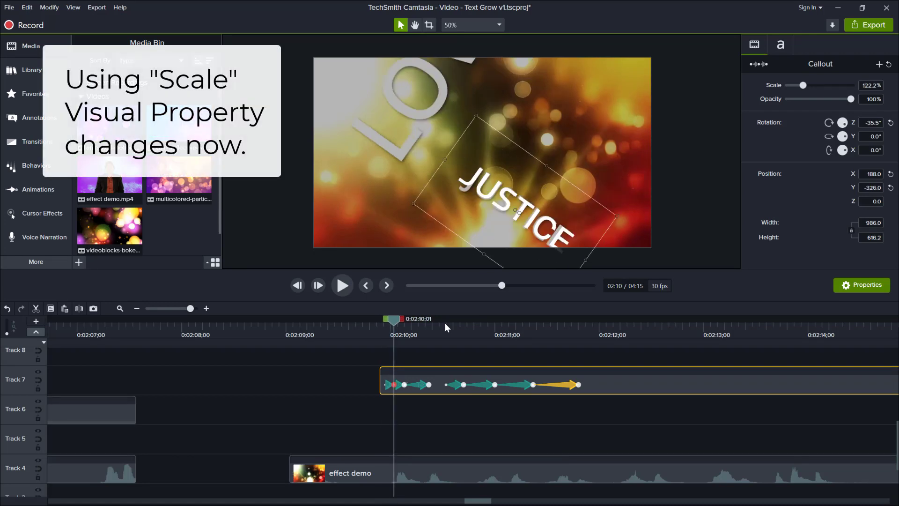
pyautogui.moveTo(392, 385)
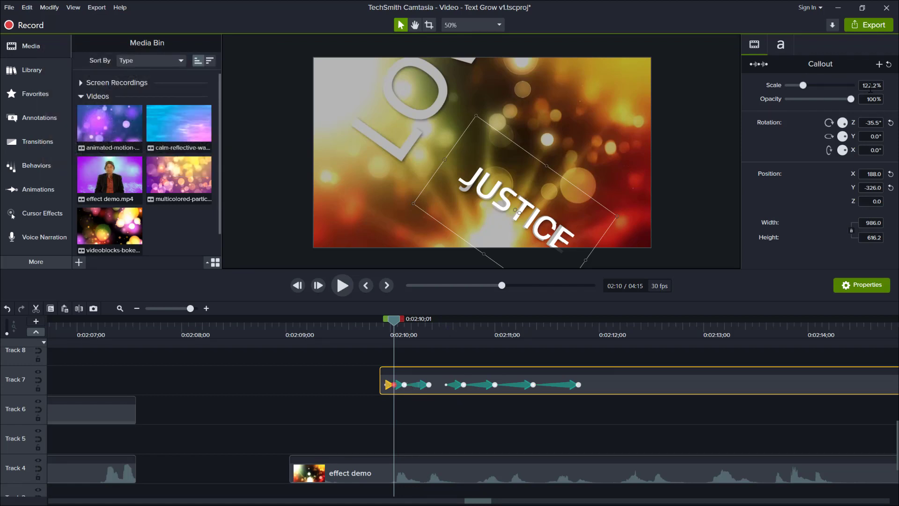
pyautogui.moveTo(806, 93)
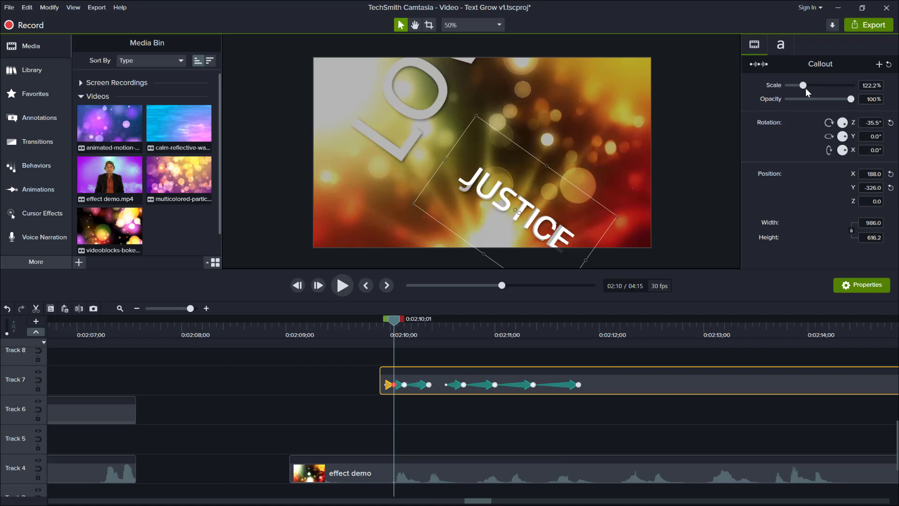
# Tune JUSTICE's scale at its keyframe with the Scale slider, enlarging it slightly
pyautogui.moveTo(802, 85); pyautogui.dragTo(797, 86)
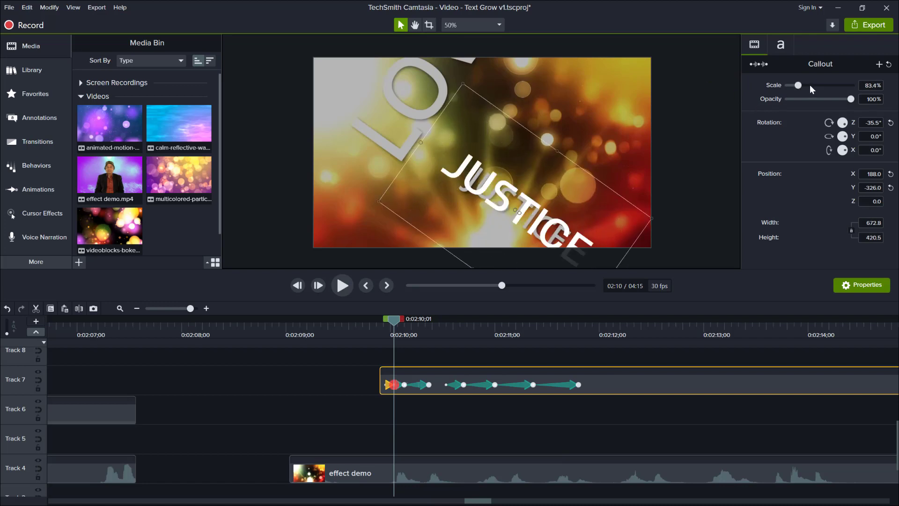
pyautogui.moveTo(797, 85); pyautogui.dragTo(803, 86)
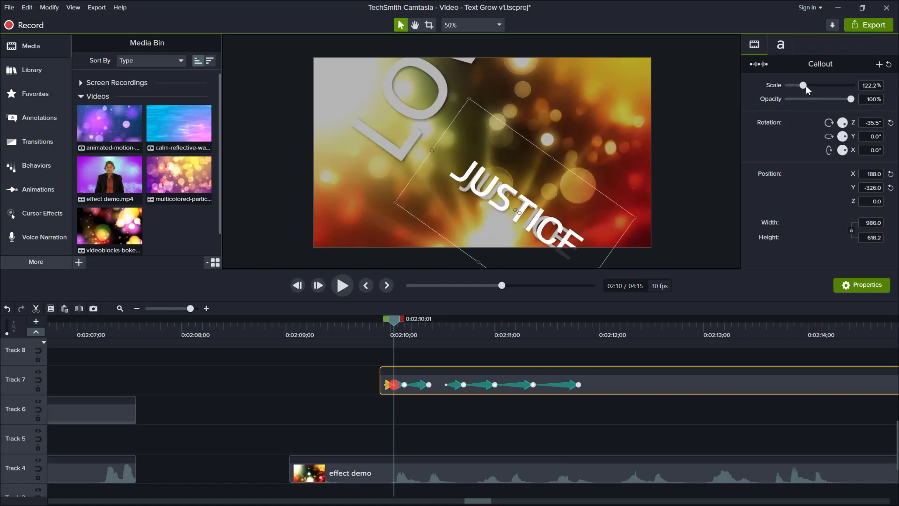
pyautogui.moveTo(803, 85); pyautogui.dragTo(805, 85)
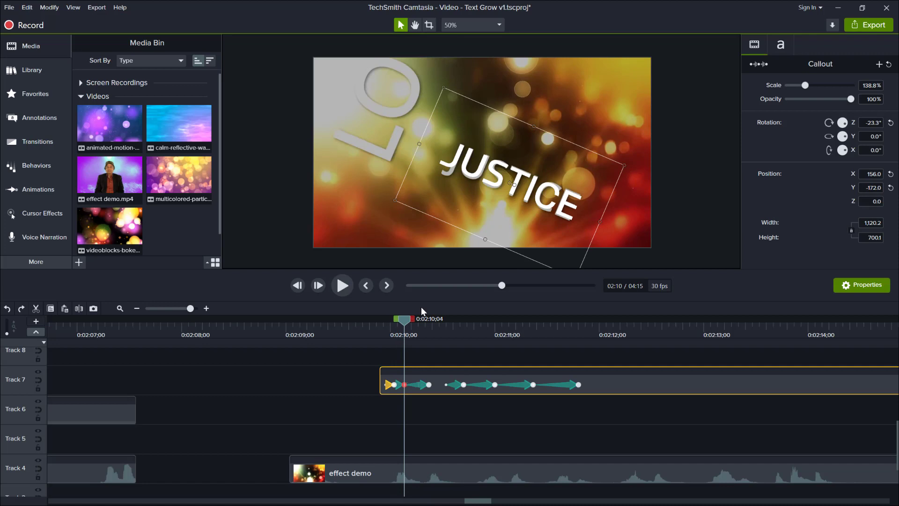
pyautogui.moveTo(856, 96)
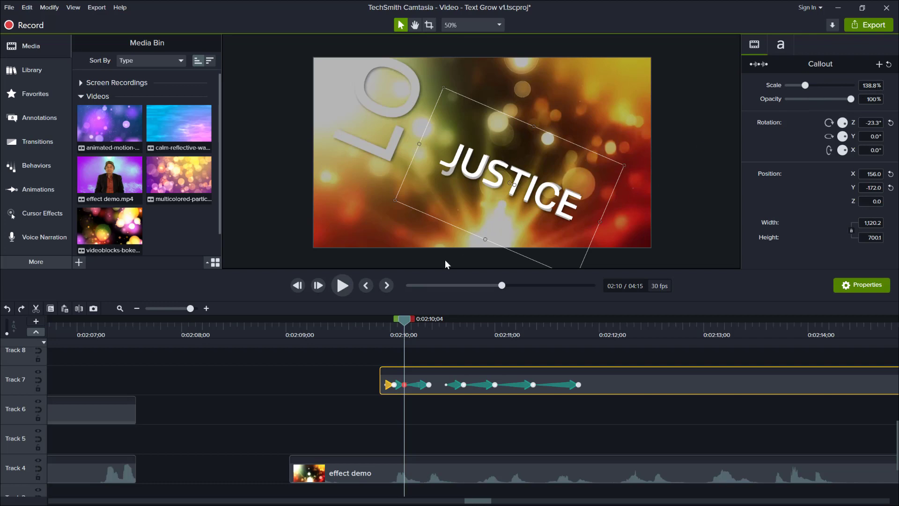
pyautogui.moveTo(470, 212)
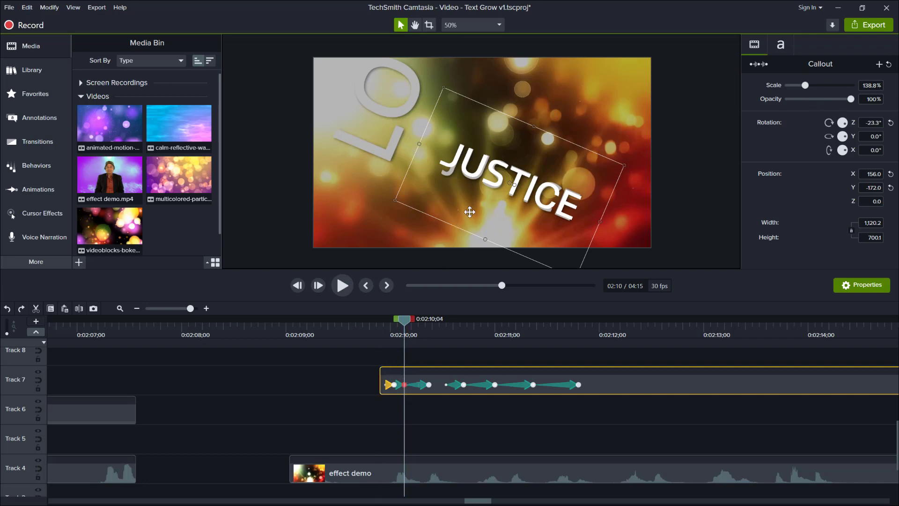
# Reposition JUSTICE on the canvas and bring up the Track 8 BEAUTY clip's animations
pyautogui.moveTo(469, 211); pyautogui.dragTo(512, 195)
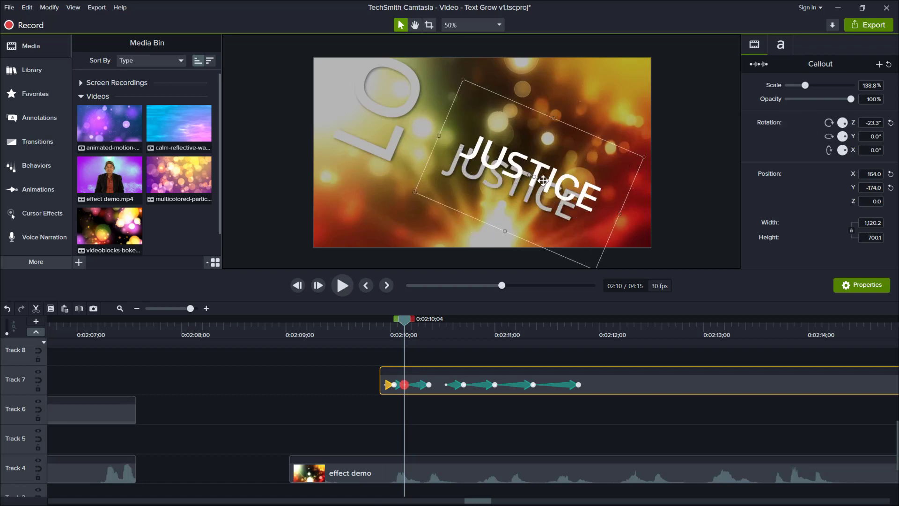
pyautogui.moveTo(542, 181); pyautogui.dragTo(517, 195)
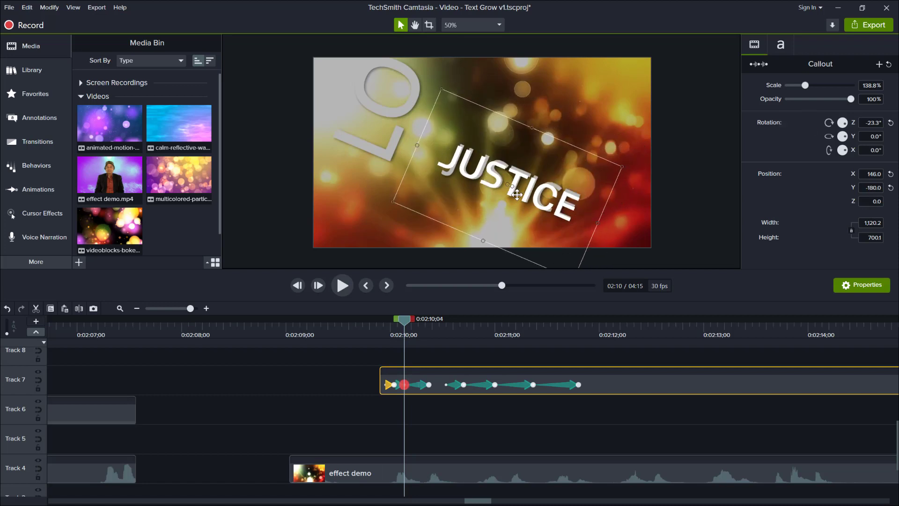
pyautogui.moveTo(513, 194); pyautogui.dragTo(519, 190)
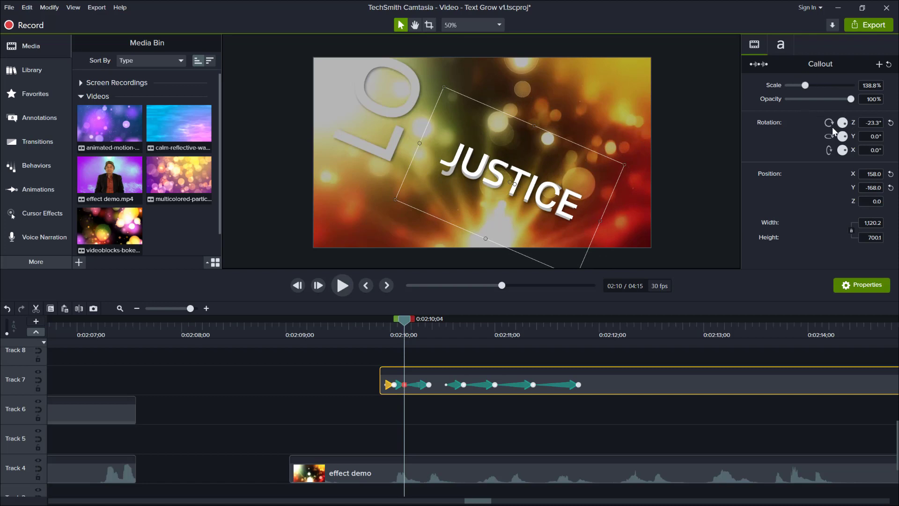
pyautogui.moveTo(406, 338)
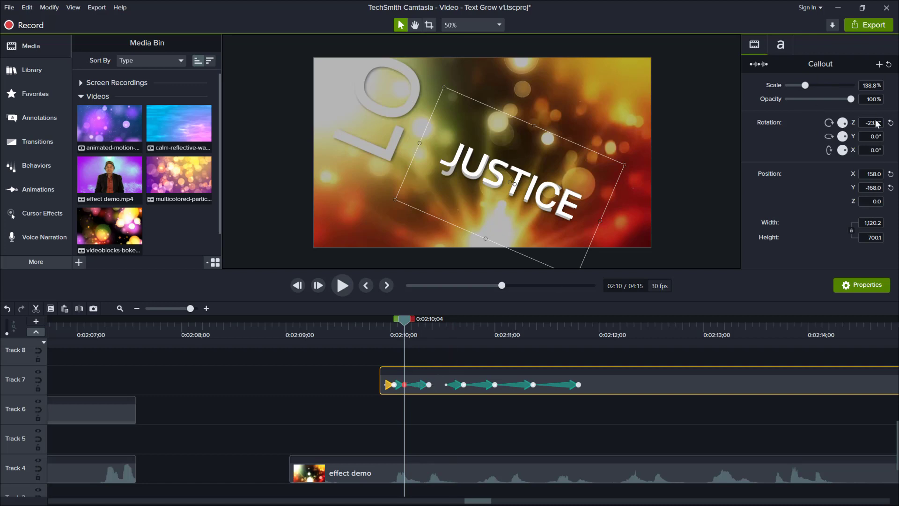
pyautogui.moveTo(429, 385)
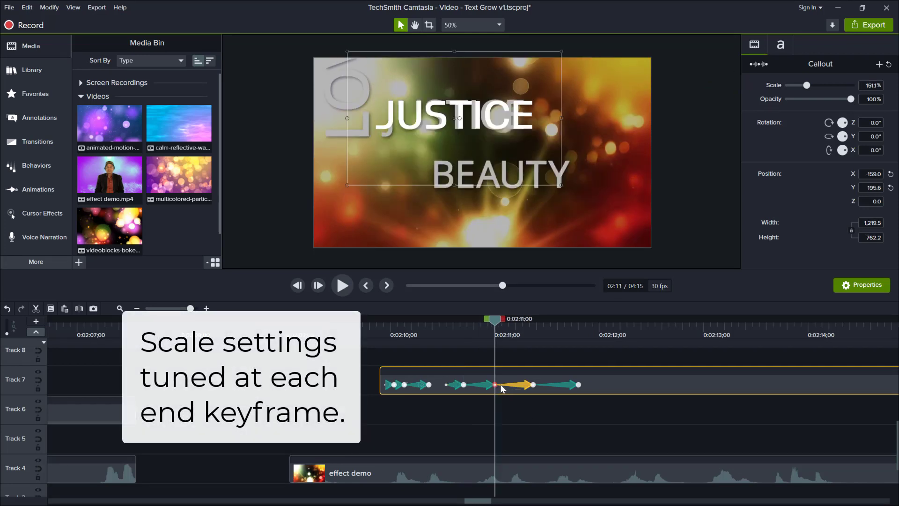
pyautogui.moveTo(534, 394)
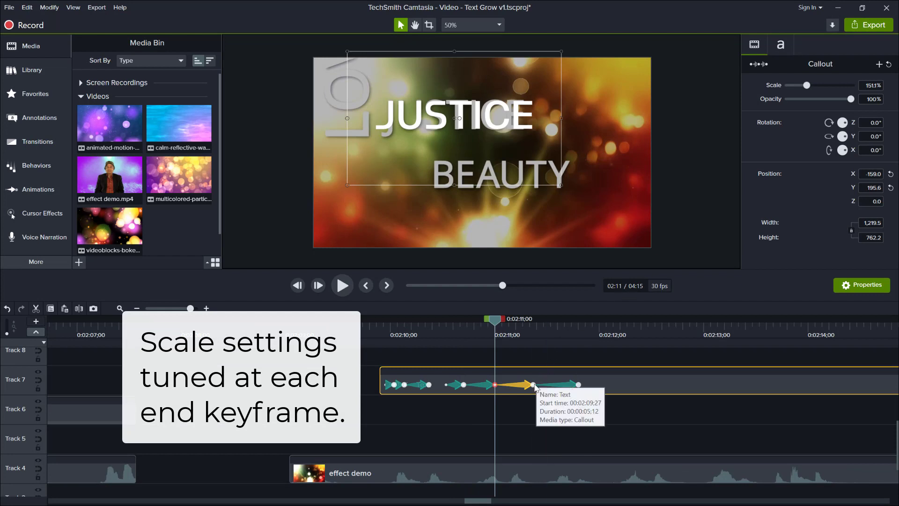
pyautogui.moveTo(543, 382)
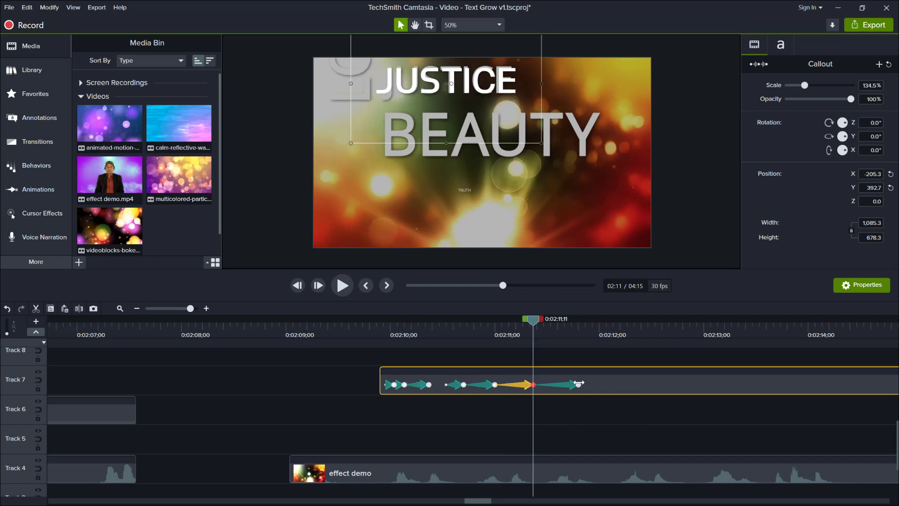
pyautogui.rightClick(463, 385)
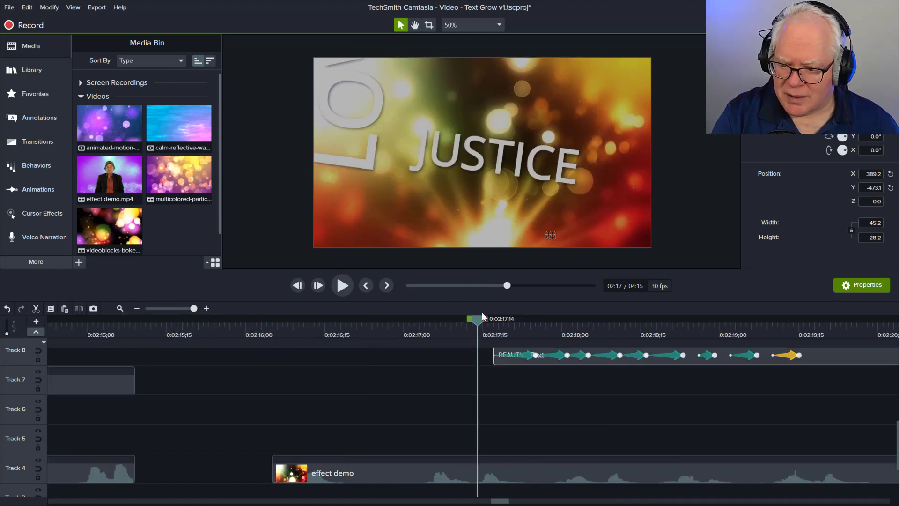
# Move the playhead to BEAUTY's animation end points and shrink its scale at the early keyframe
pyautogui.moveTo(478, 319); pyautogui.dragTo(495, 319)
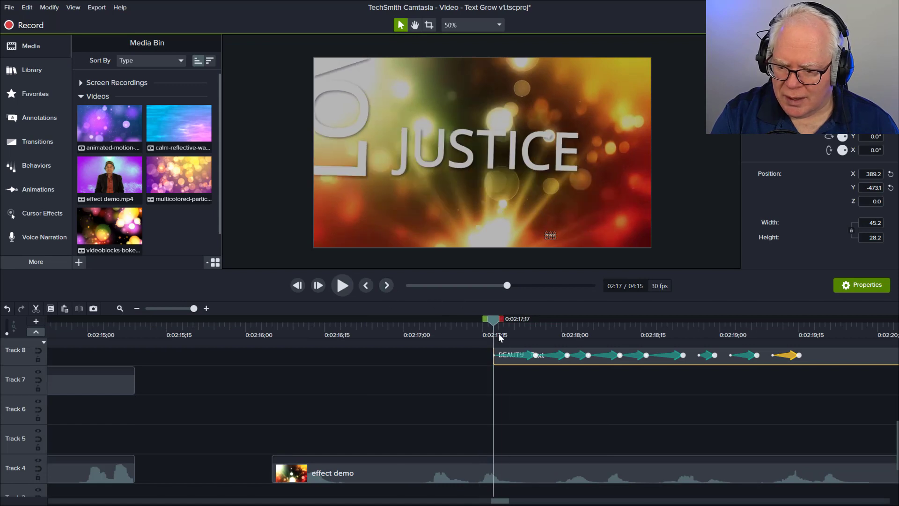
pyautogui.moveTo(520, 380)
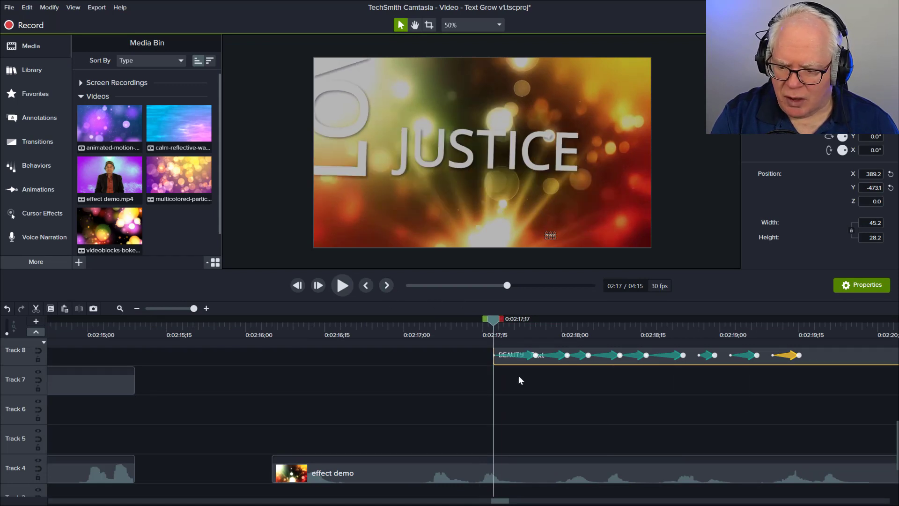
pyautogui.moveTo(495, 326)
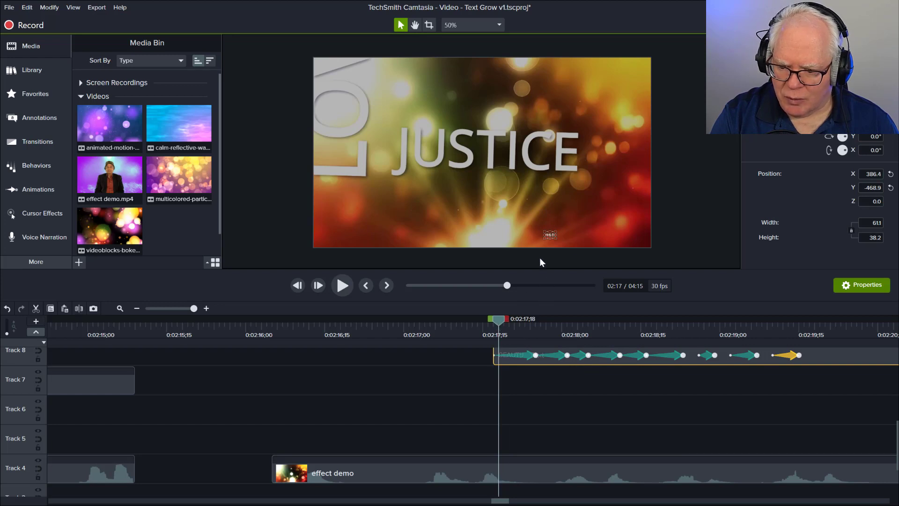
pyautogui.moveTo(497, 319); pyautogui.dragTo(515, 318)
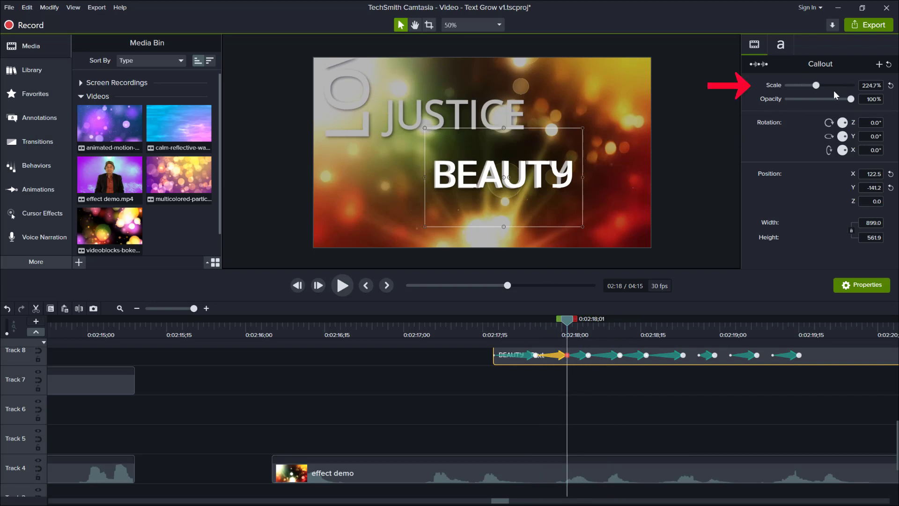
pyautogui.moveTo(816, 86); pyautogui.dragTo(810, 86)
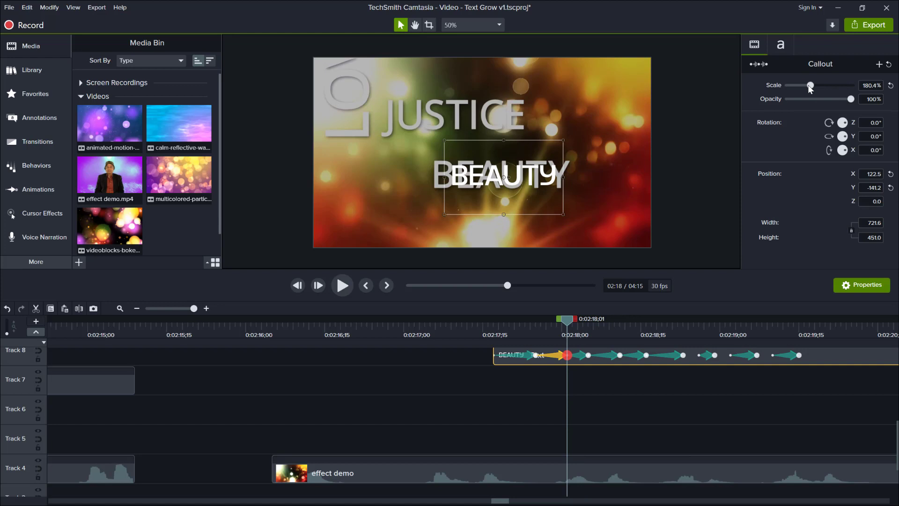
pyautogui.moveTo(810, 85); pyautogui.dragTo(802, 85)
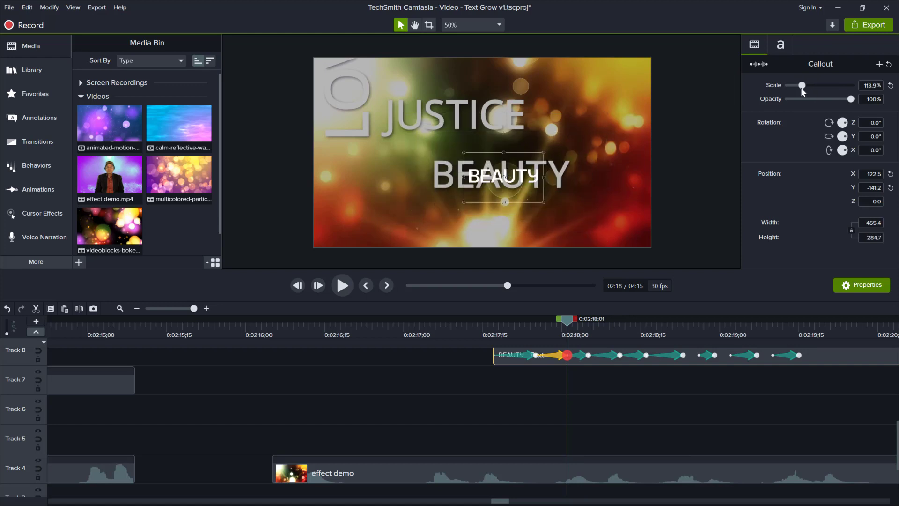
# Adjust BEAUTY's font size in the text settings and move on to its next animation
pyautogui.click(779, 44)
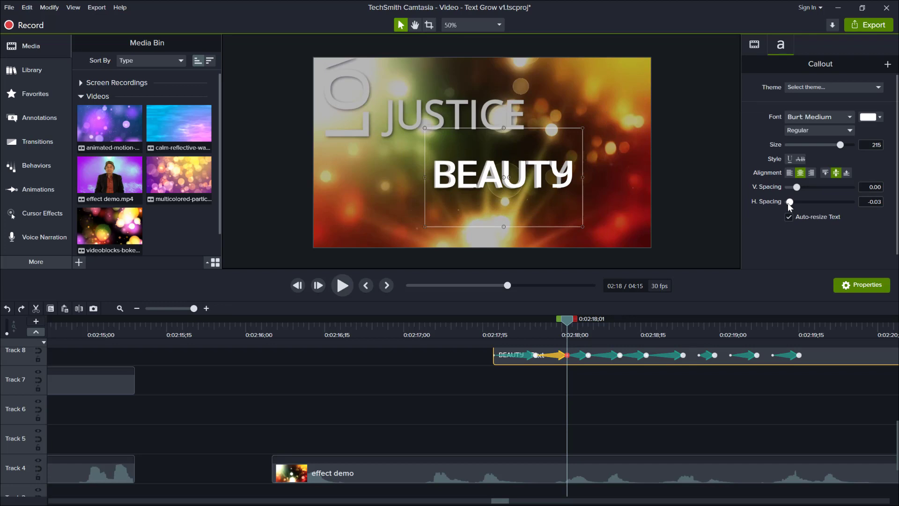
pyautogui.moveTo(781, 207)
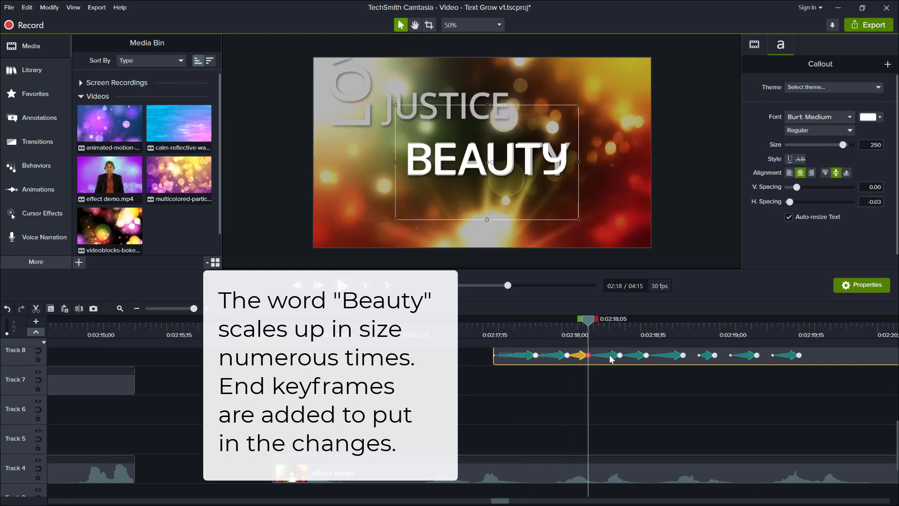
pyautogui.click(754, 44)
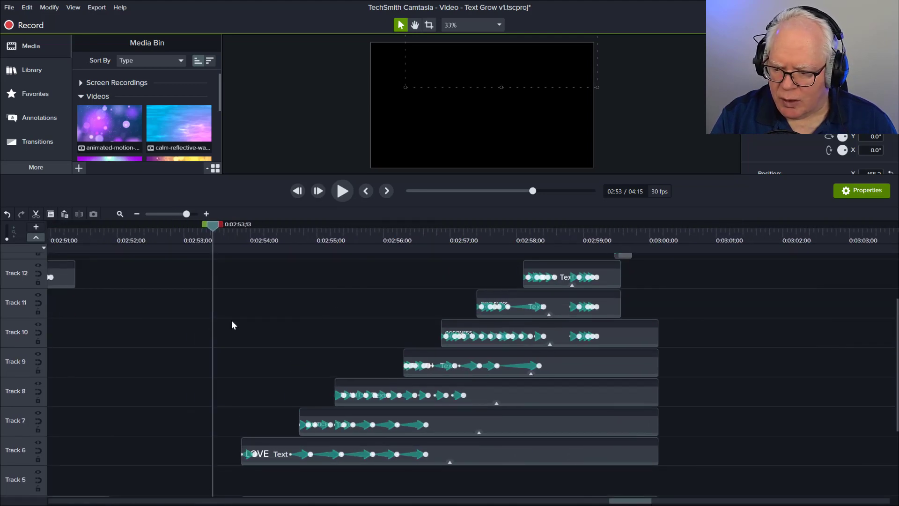
pyautogui.moveTo(284, 243)
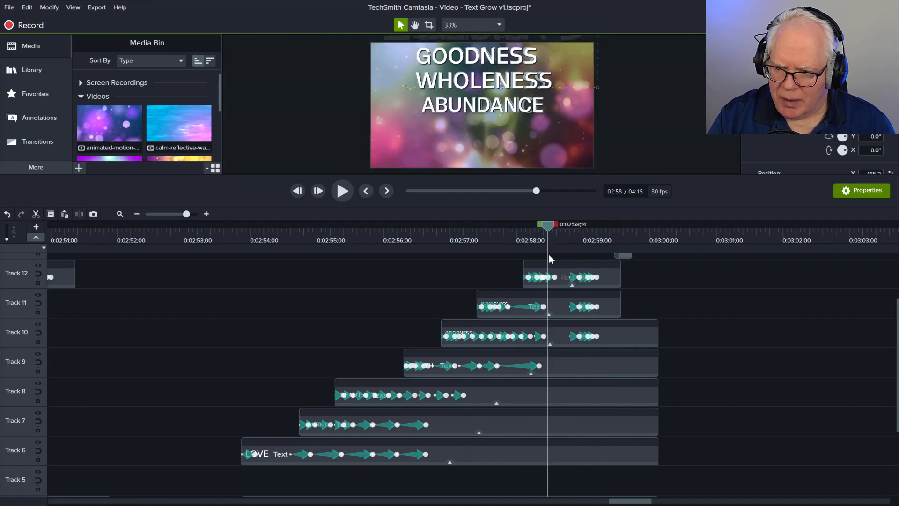
# Lower the Track 4 effect demo clip's opacity to about 26% and preview the result
pyautogui.scroll(-3)
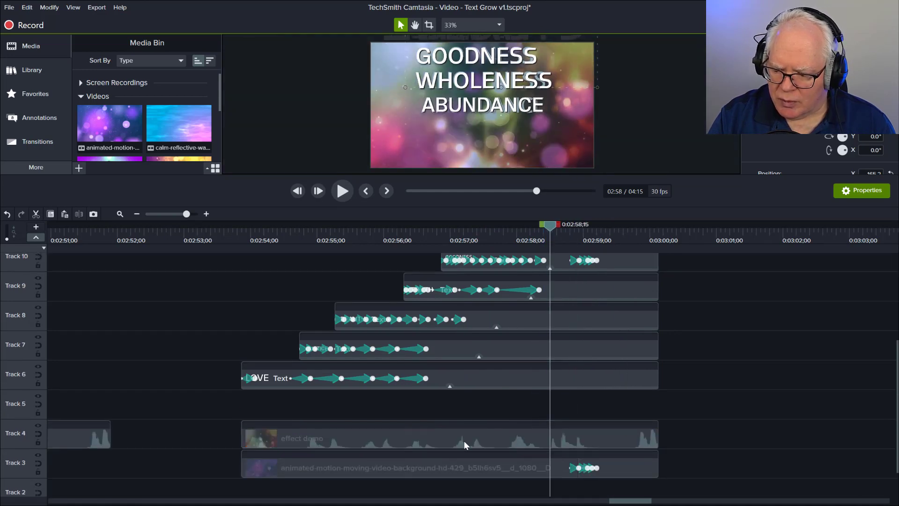
pyautogui.click(466, 444)
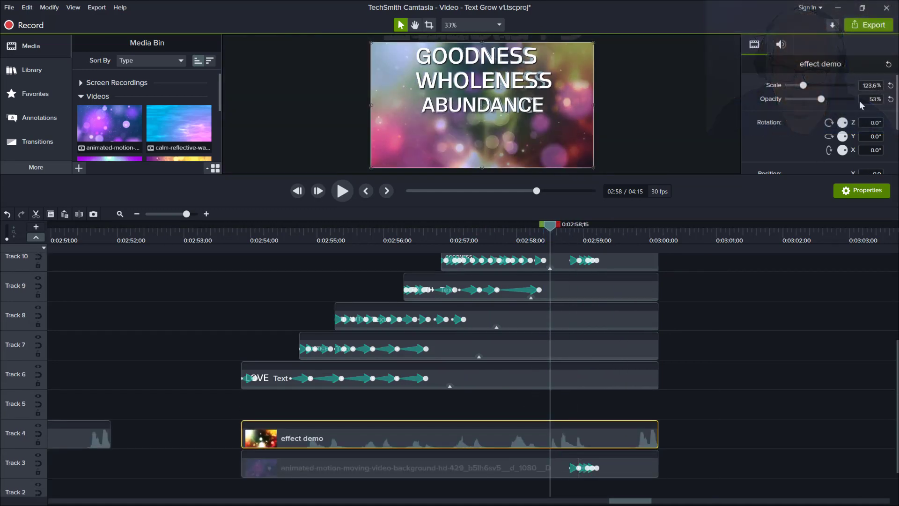
pyautogui.moveTo(820, 98); pyautogui.dragTo(847, 98)
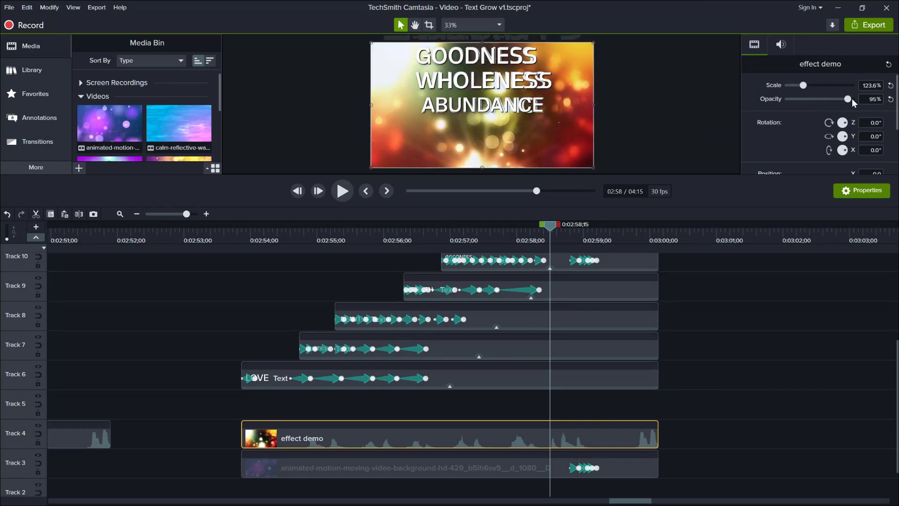
pyautogui.moveTo(849, 98); pyautogui.dragTo(841, 99)
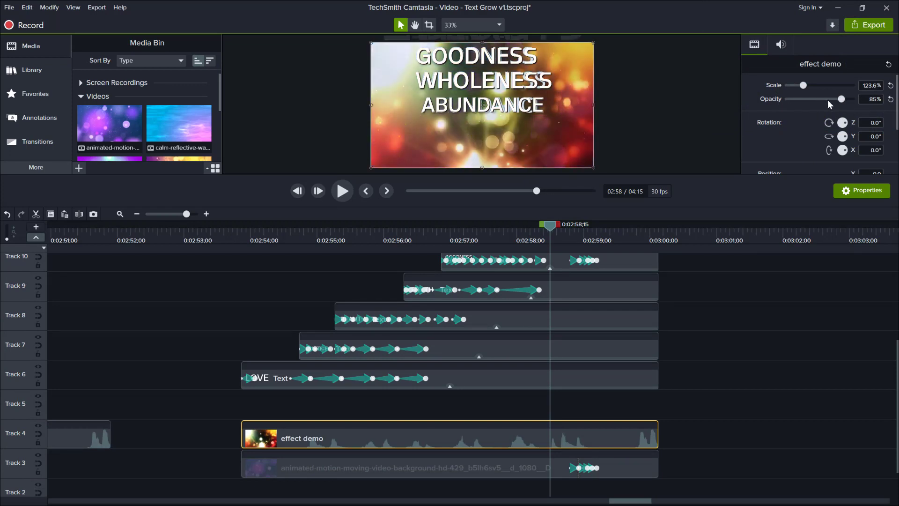
pyautogui.moveTo(841, 98); pyautogui.dragTo(804, 99)
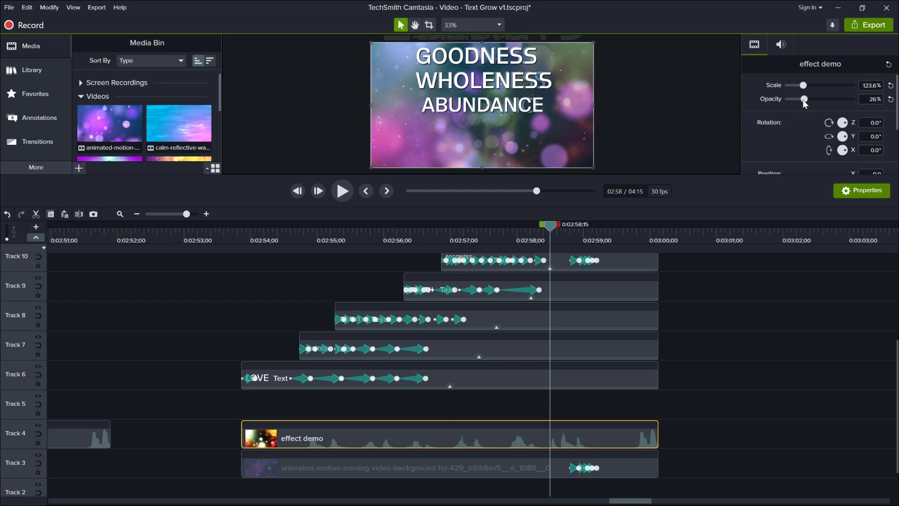
pyautogui.moveTo(804, 99); pyautogui.dragTo(818, 99)
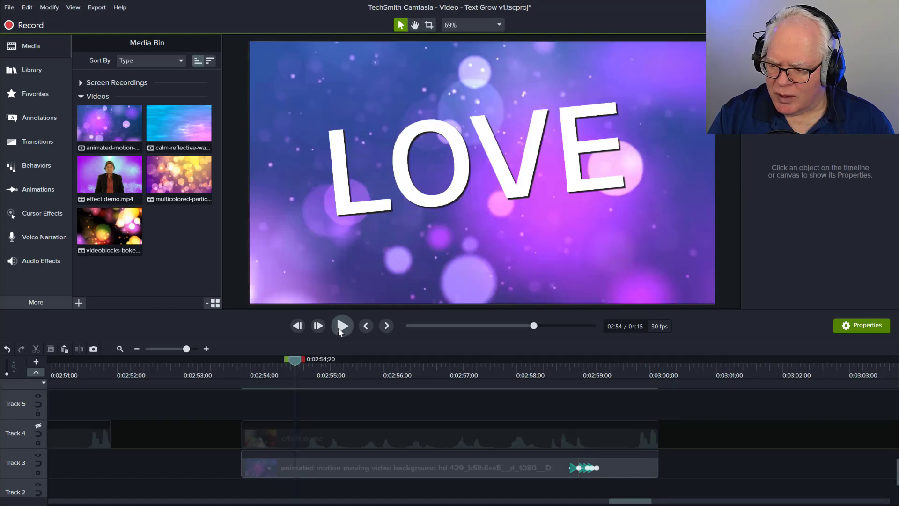
pyautogui.click(343, 326)
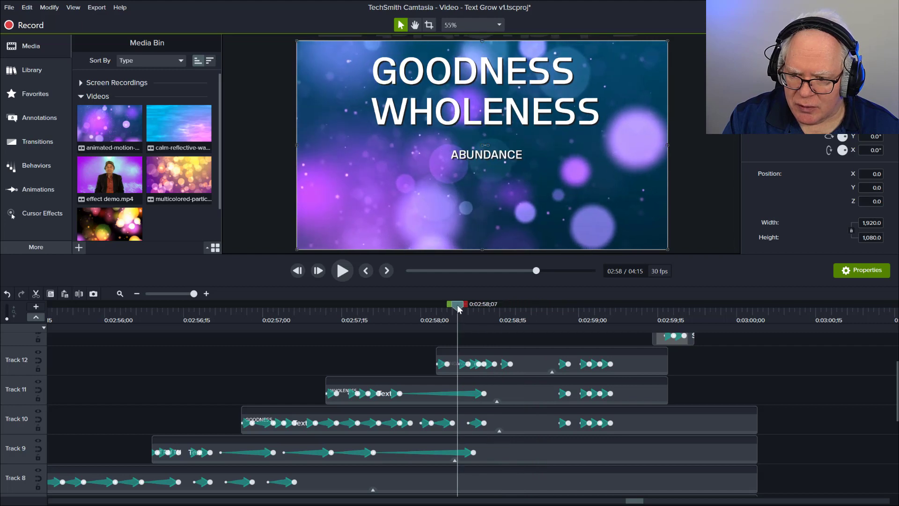
# Scrub through the word sequence and align the playhead with the Track 3 background's zoom-in animation
pyautogui.moveTo(458, 303); pyautogui.dragTo(515, 304)
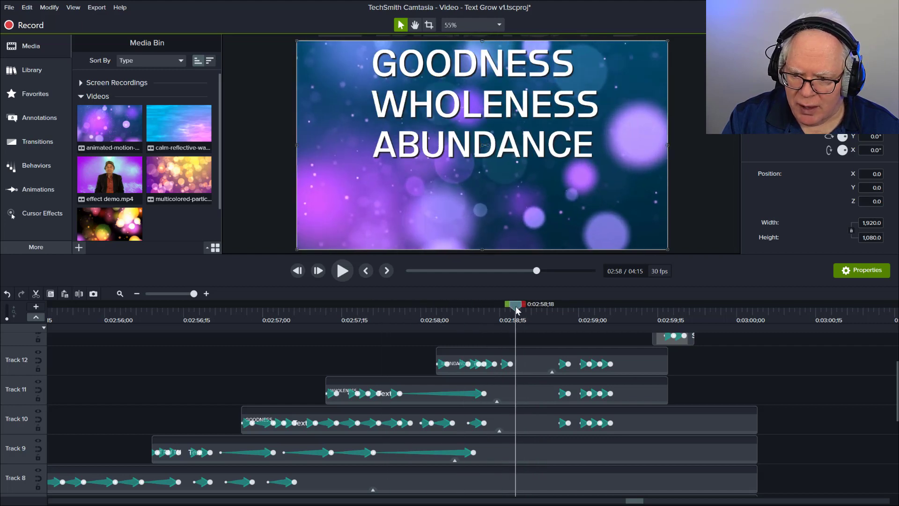
pyautogui.moveTo(515, 304); pyautogui.dragTo(567, 303)
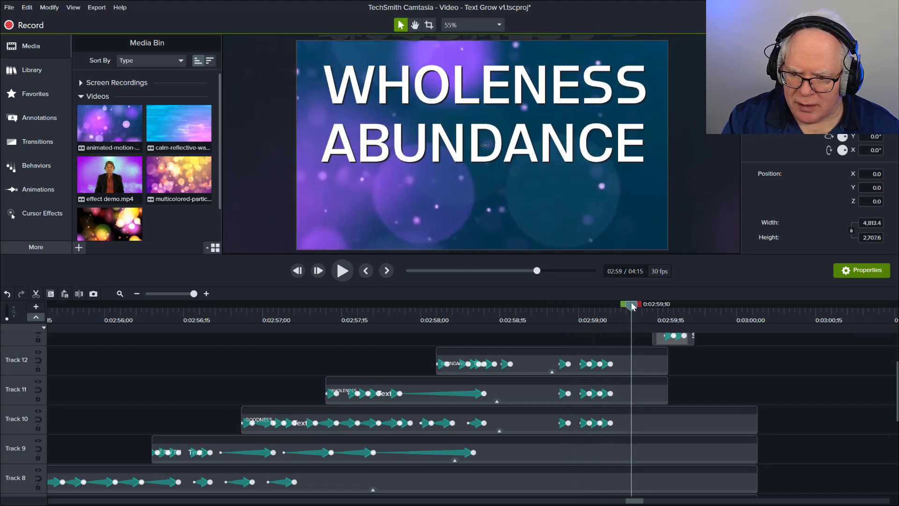
pyautogui.moveTo(631, 303); pyautogui.dragTo(546, 304)
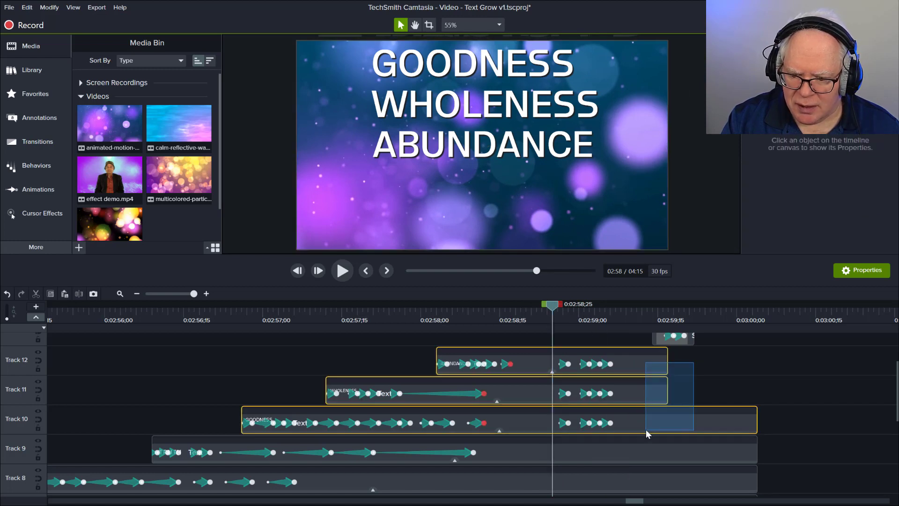
pyautogui.scroll(-3)
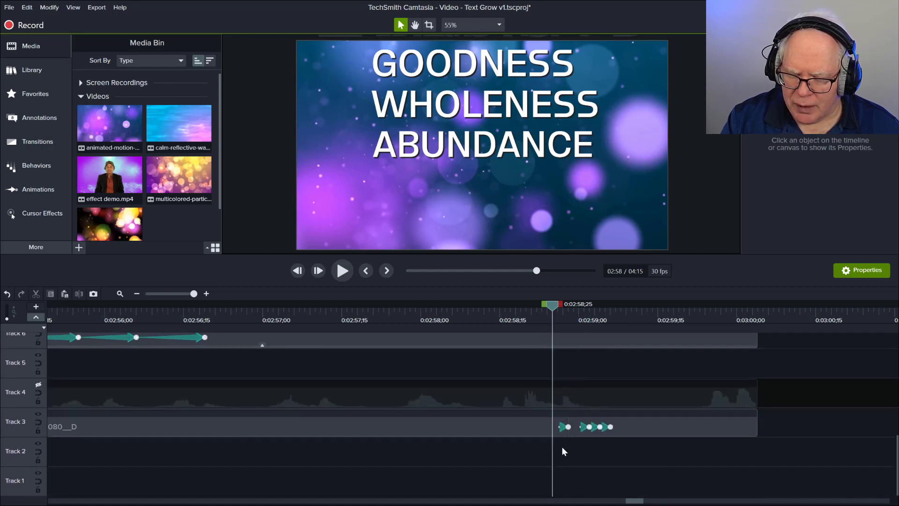
pyautogui.moveTo(572, 427)
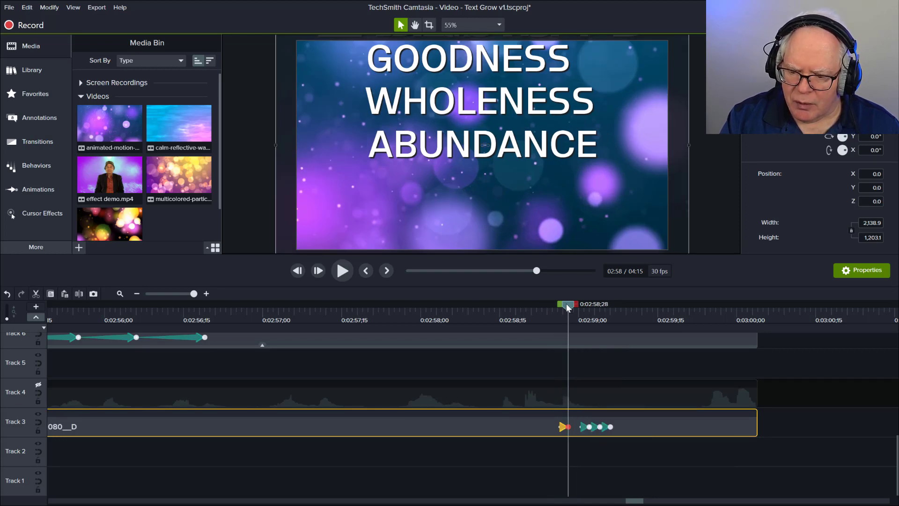
pyautogui.moveTo(563, 425)
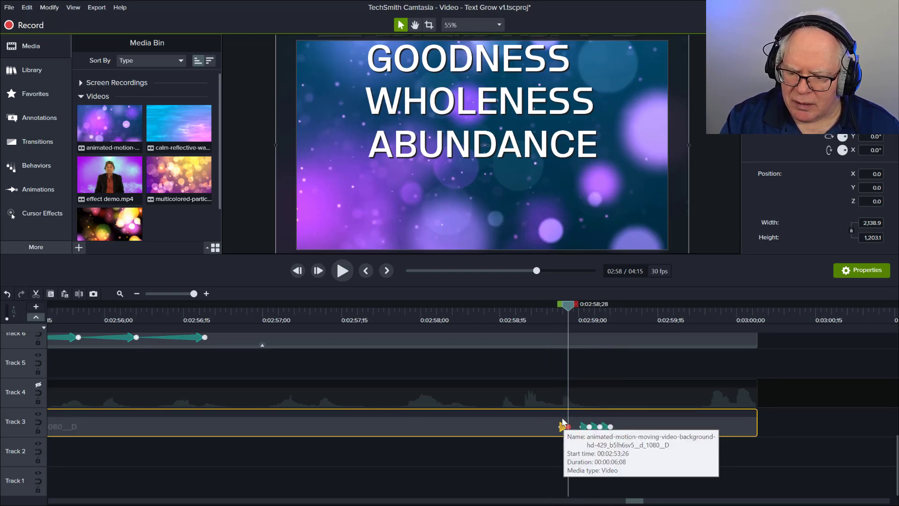
pyautogui.moveTo(575, 350)
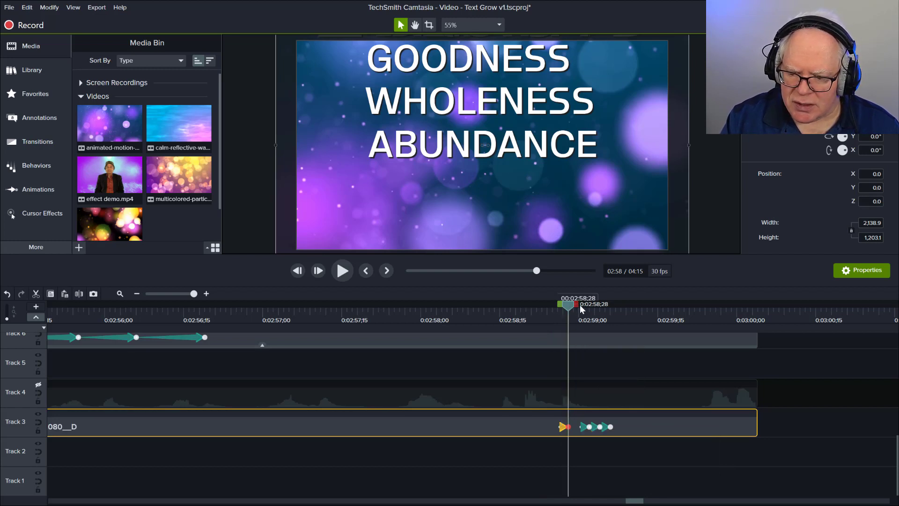
pyautogui.moveTo(569, 307); pyautogui.dragTo(747, 308)
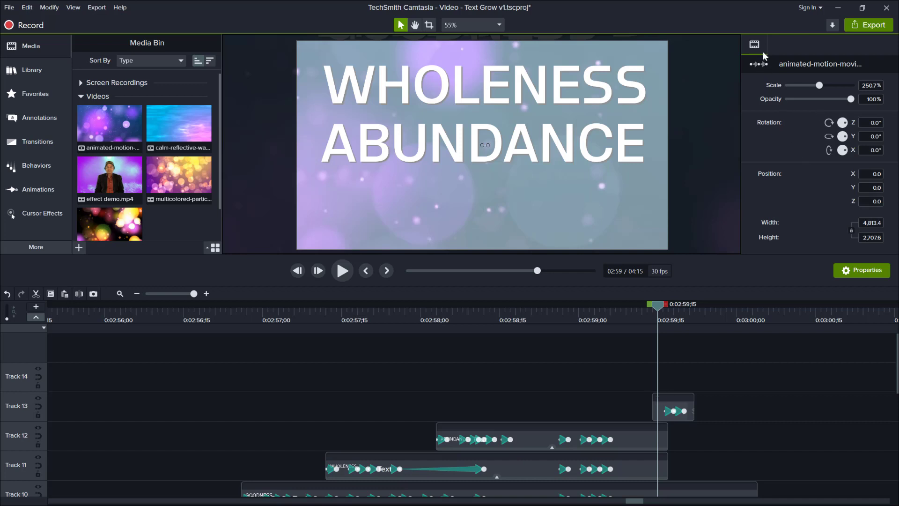
# Raise the Track 13 white rectangle's fill opacity to 75%
pyautogui.click(673, 408)
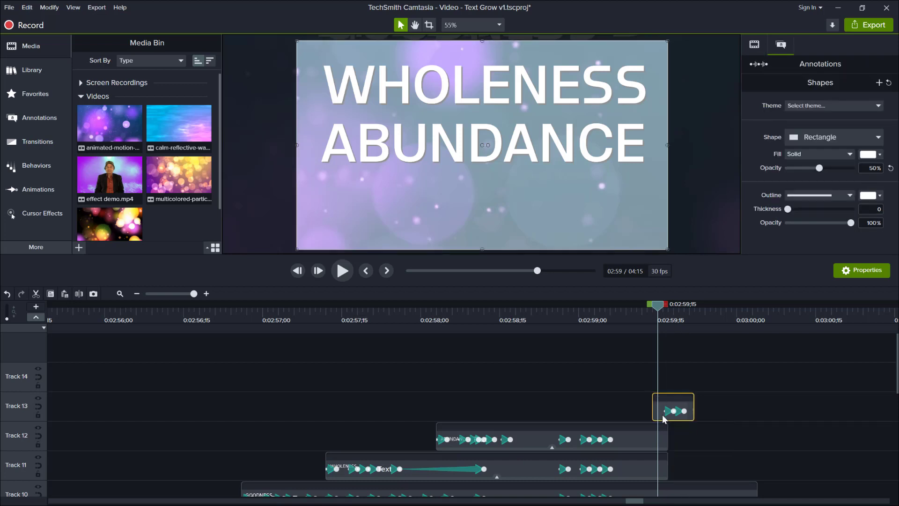
pyautogui.moveTo(855, 179)
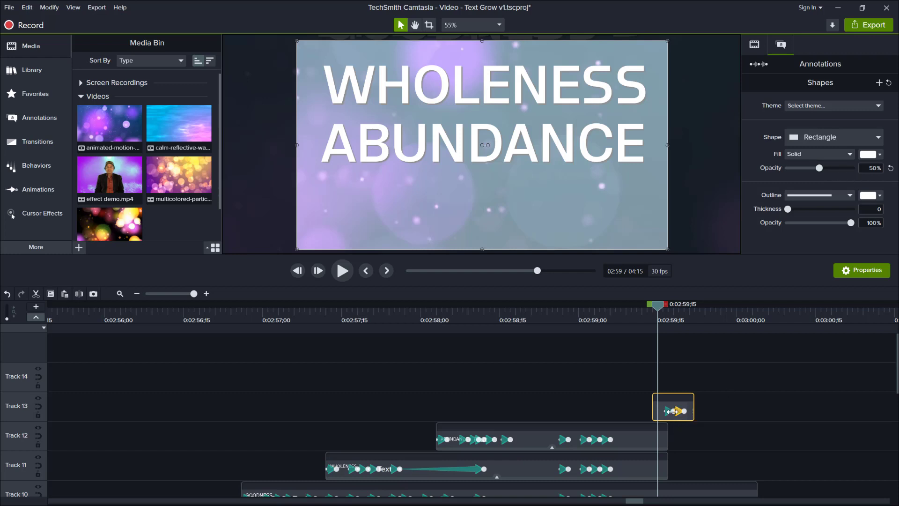
pyautogui.moveTo(819, 167); pyautogui.dragTo(835, 168)
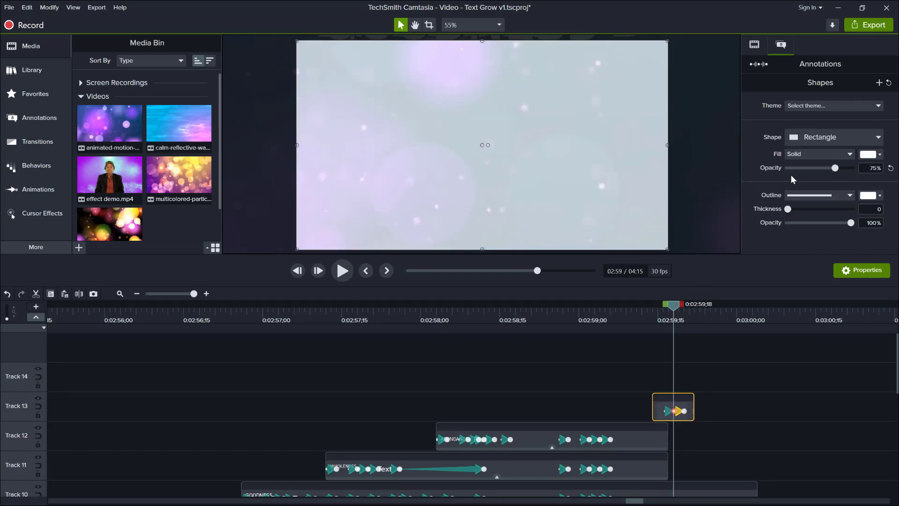